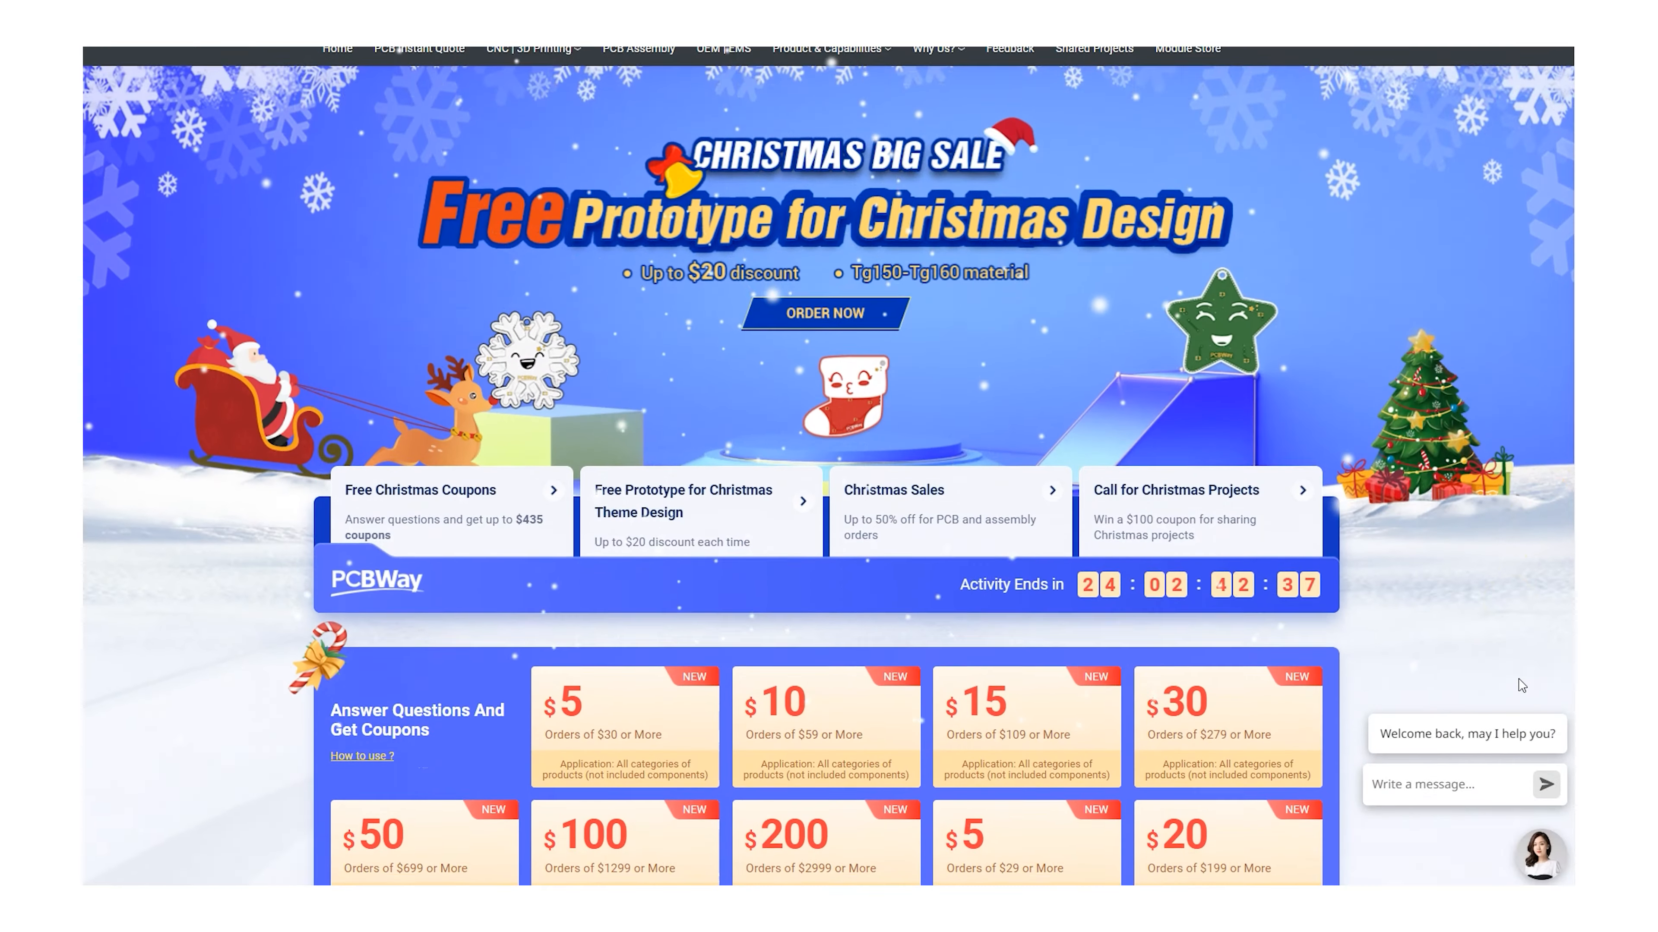
Begin a Coil on the top plane with a 20 mm base circle at the origin.
scroll(down, 3)
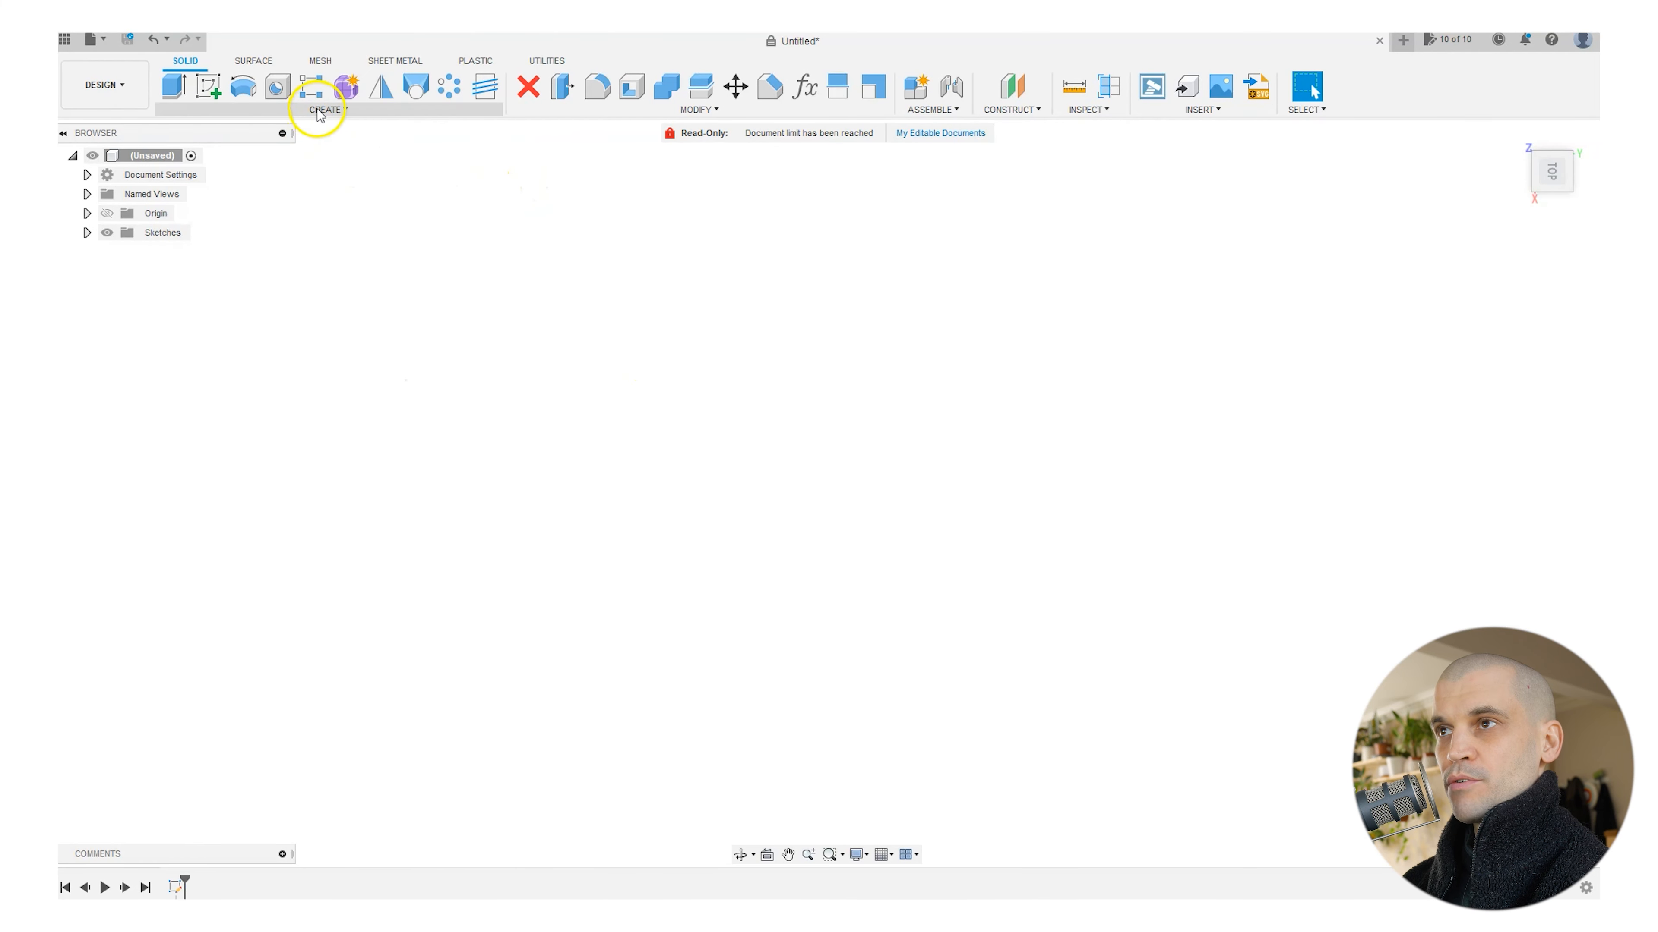
click(324, 110)
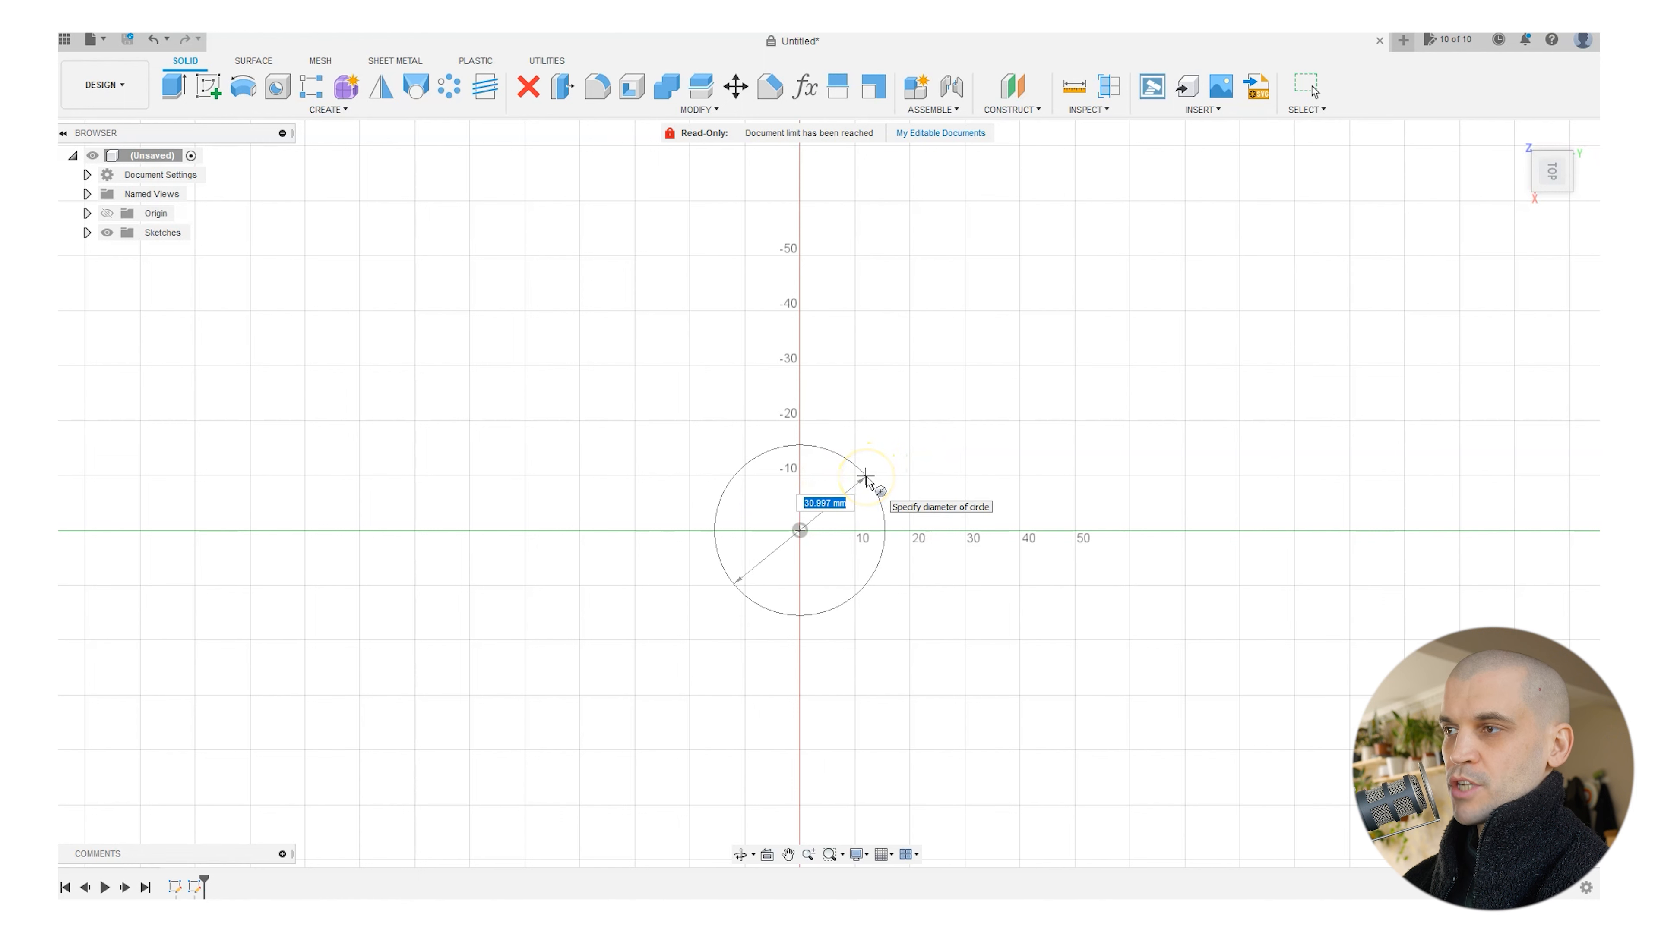
text(20.00 mm)
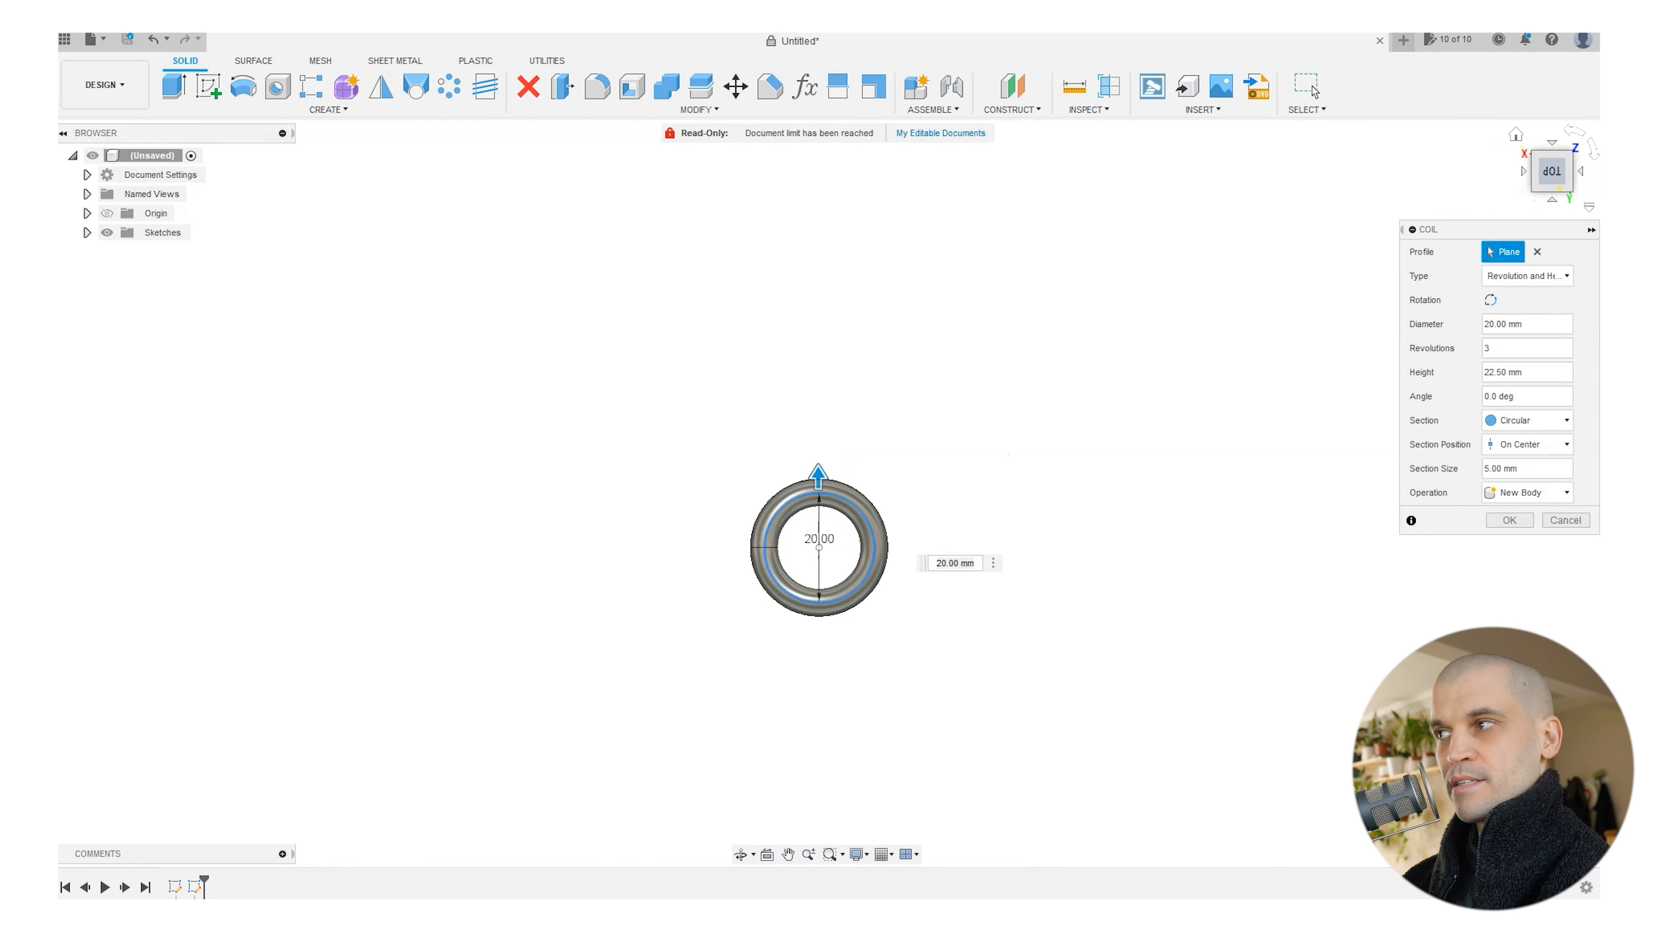
Change the coil type from helix to Spiral.
click(1527, 276)
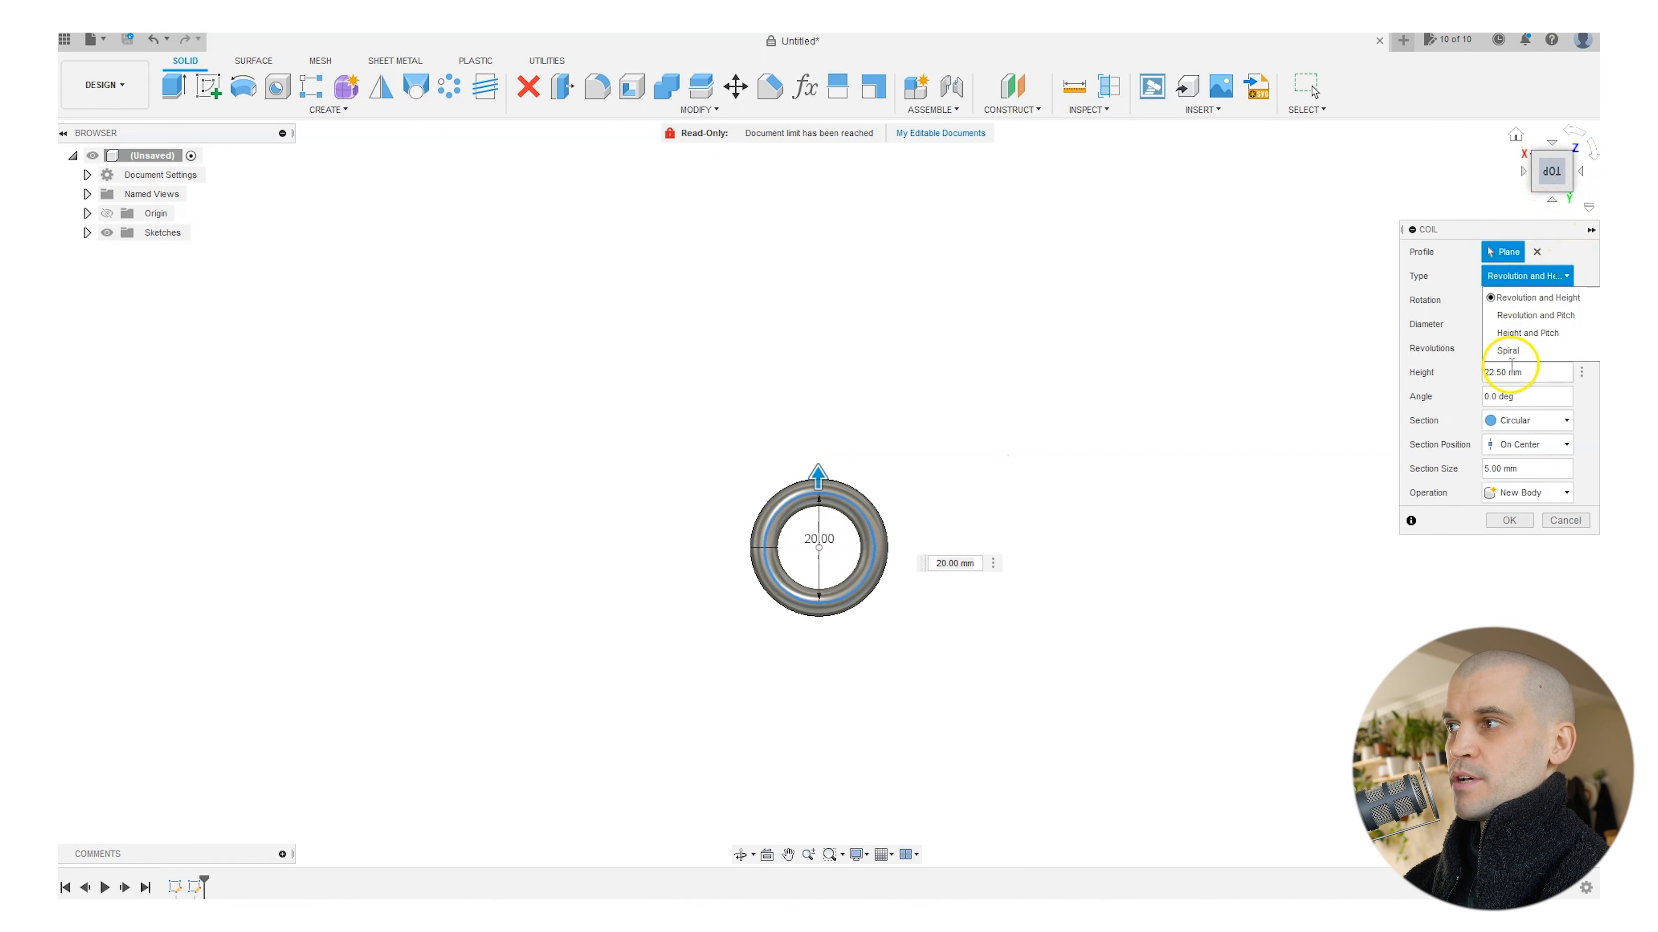
click(1507, 351)
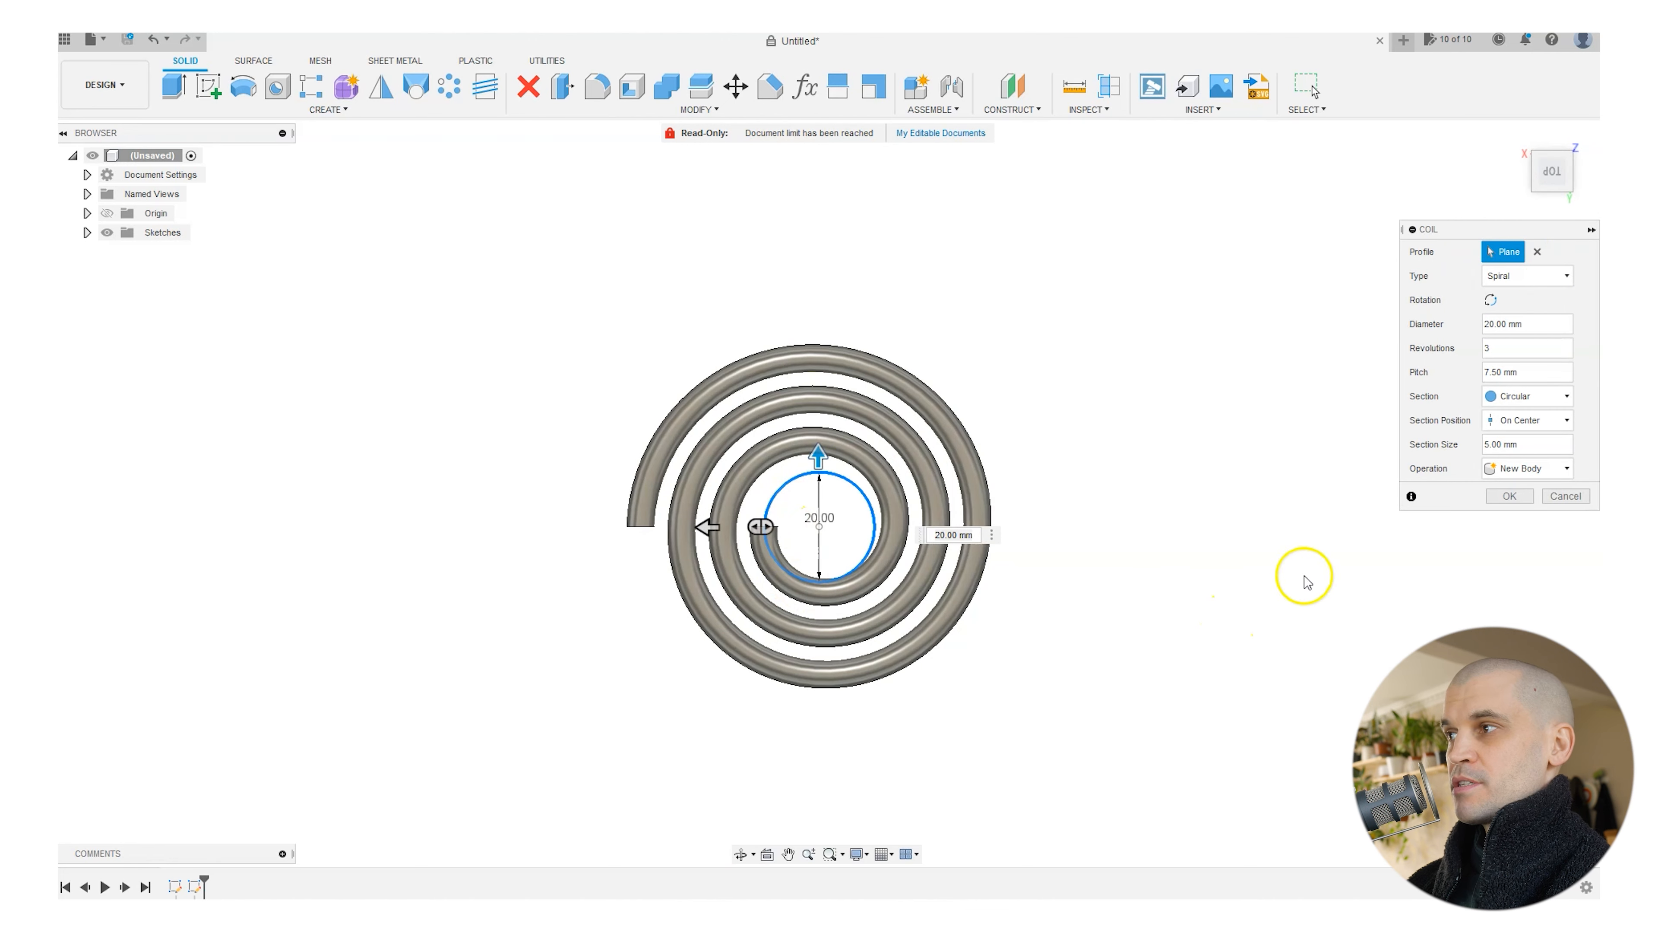
mouse_move(1241, 501)
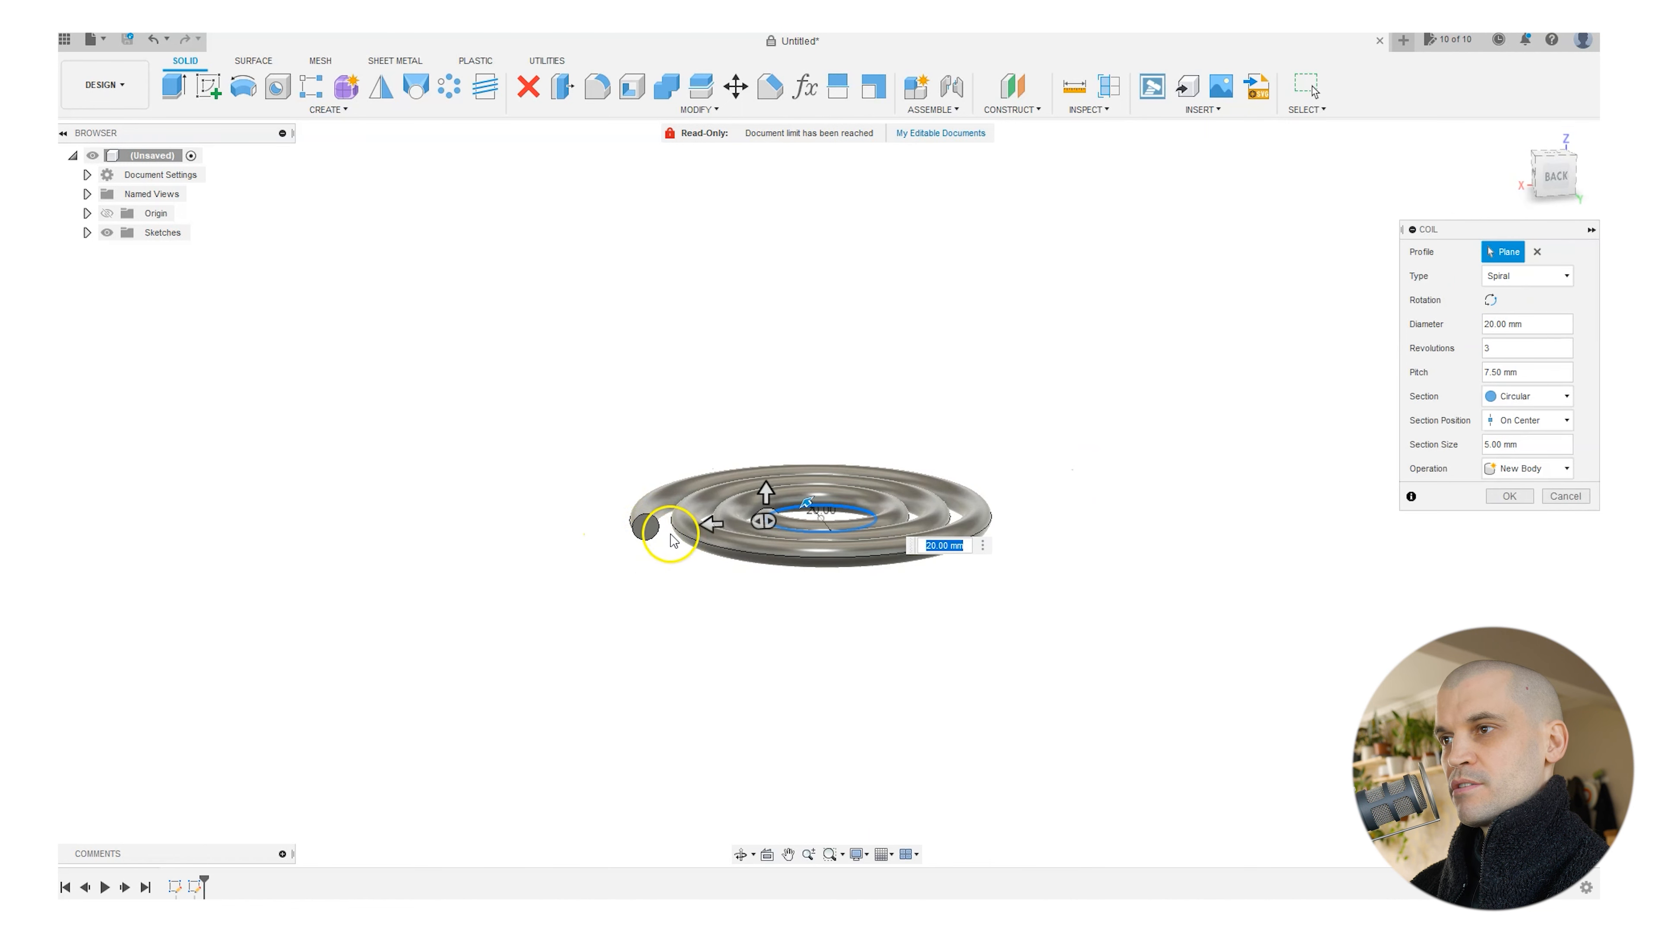
Change the coil's cross-section shape from Circular to Square.
click(1526, 395)
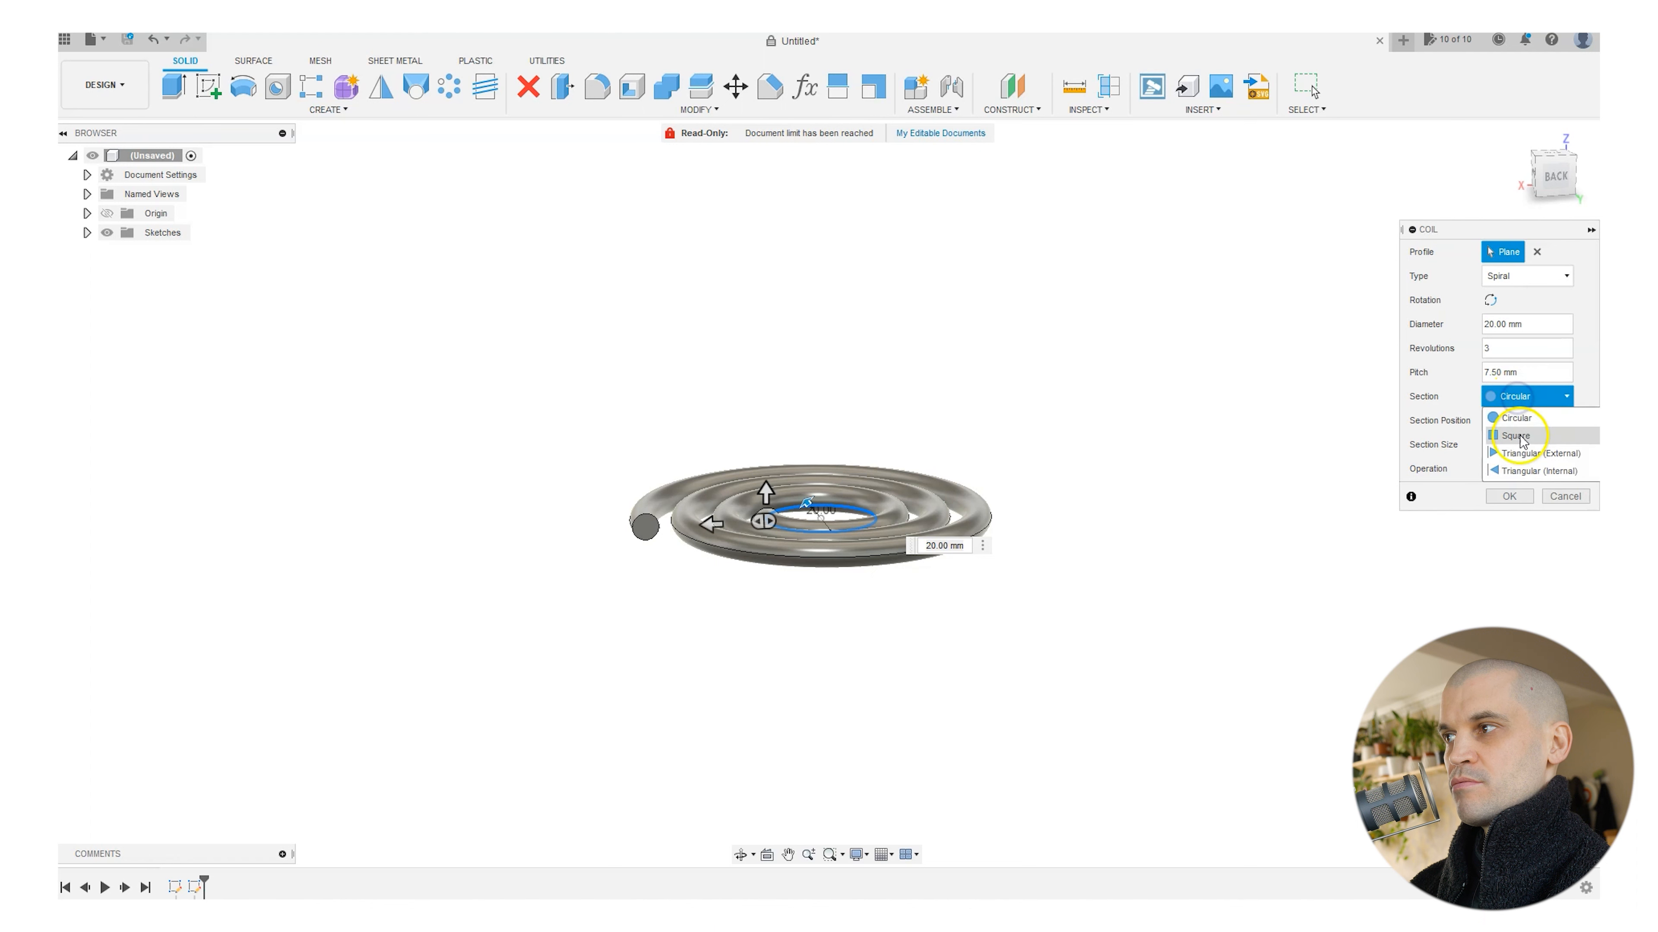
click(1515, 436)
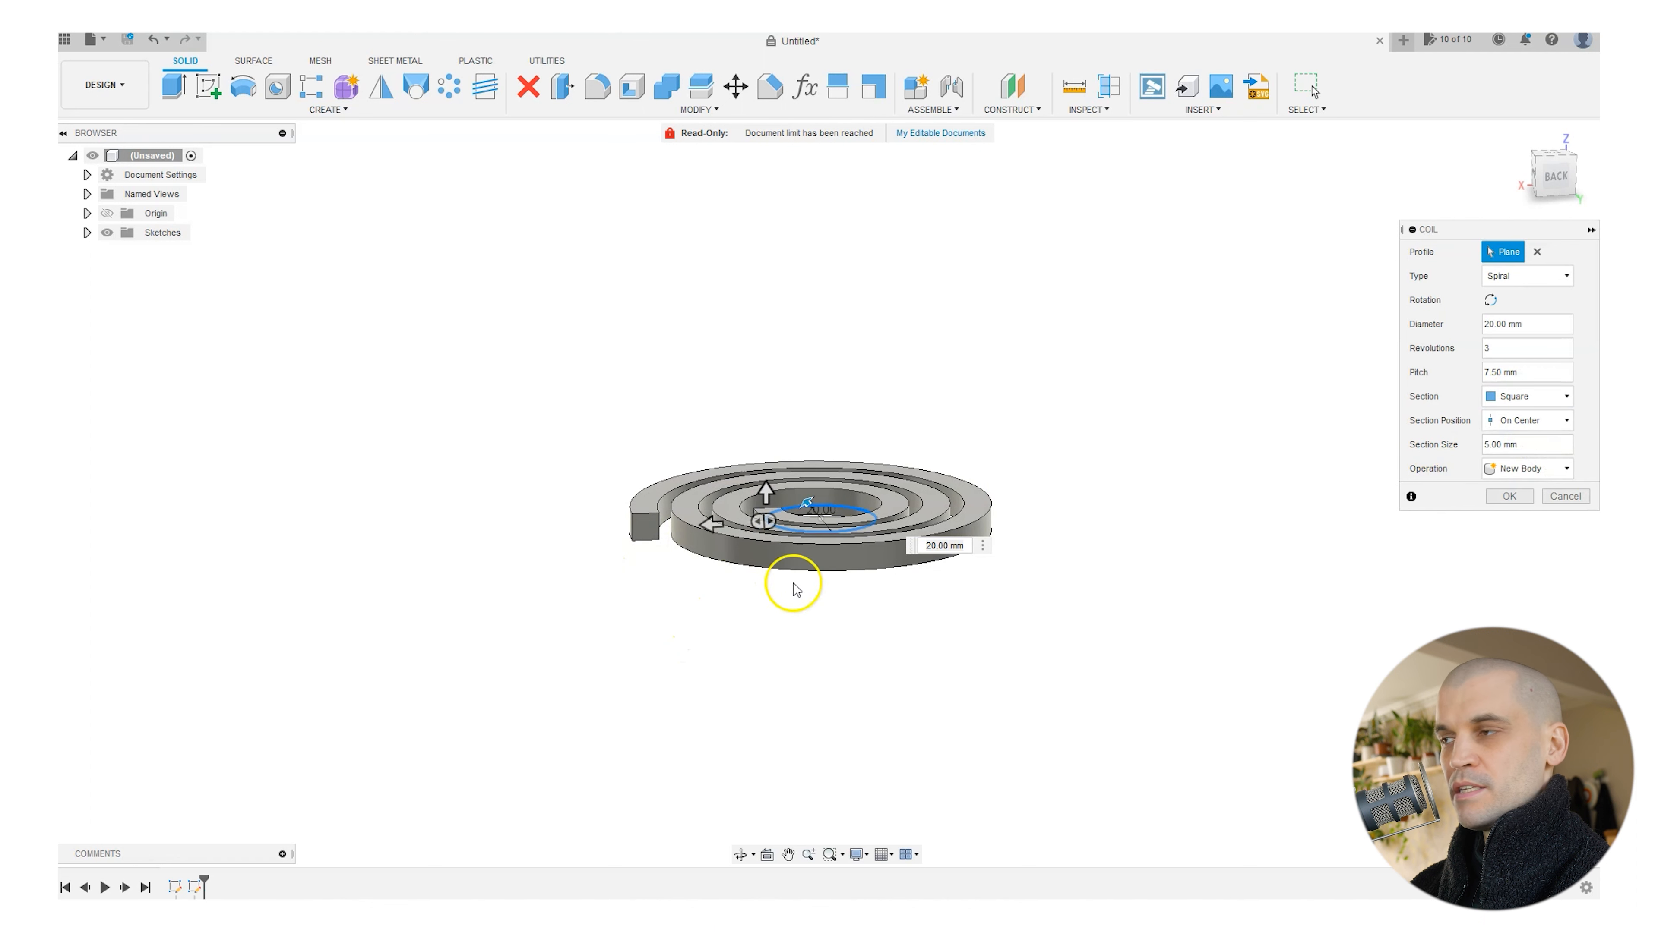
click(1526, 396)
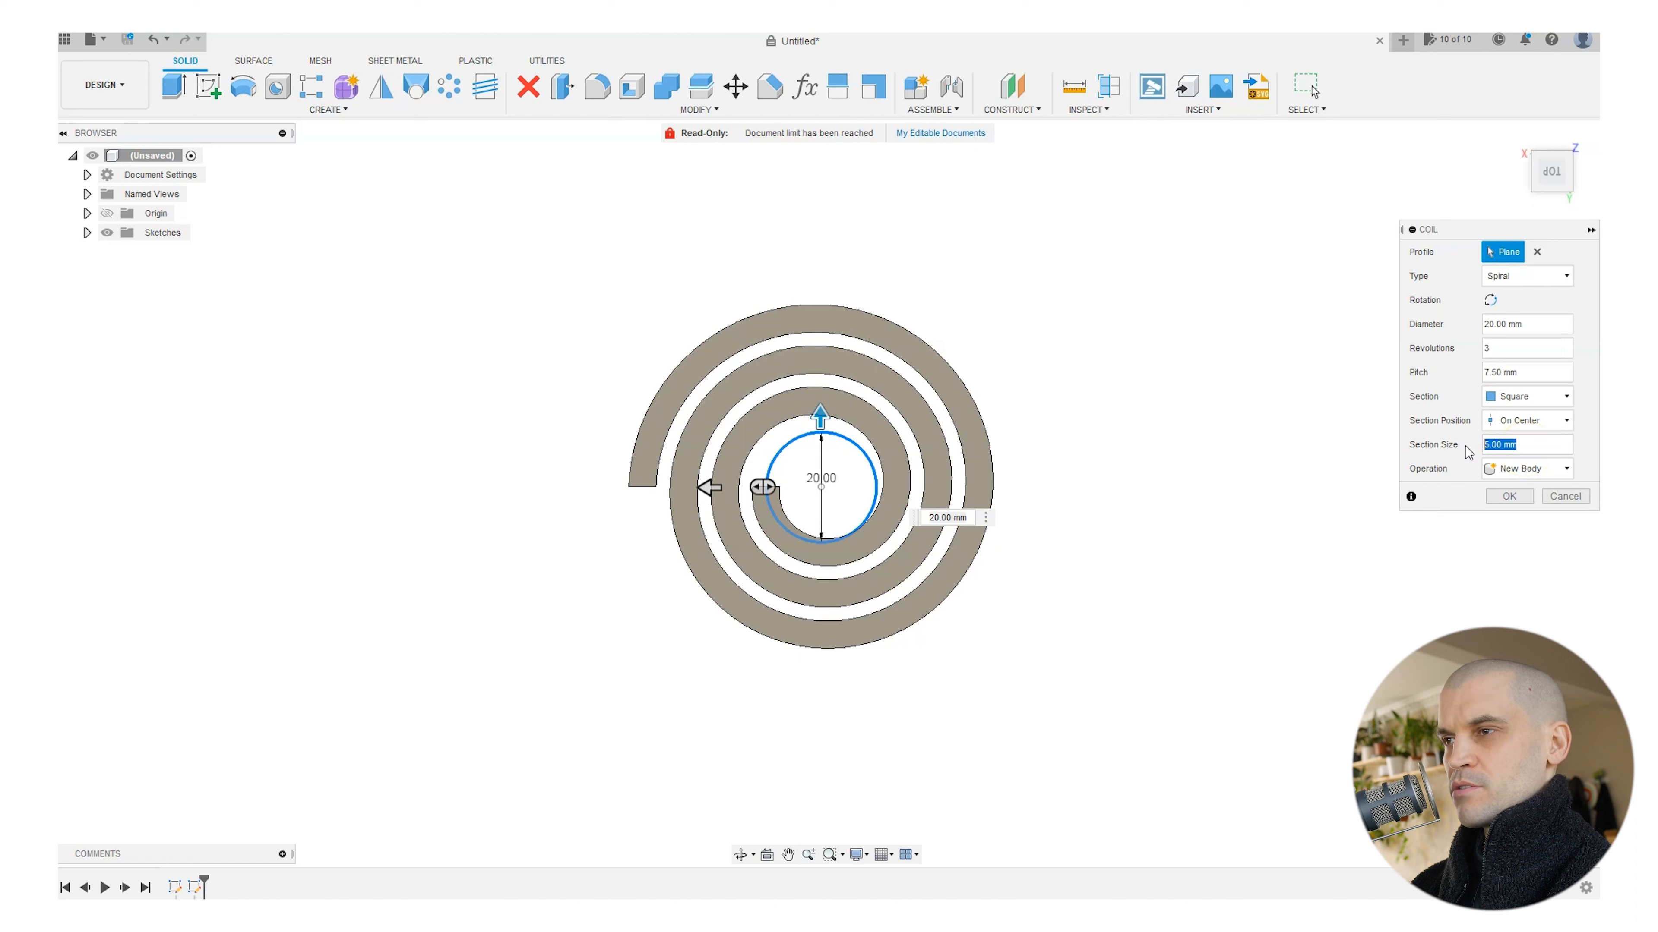
Set the square section size to 7 mm and adjust the pitch so the turns widen.
text(6)
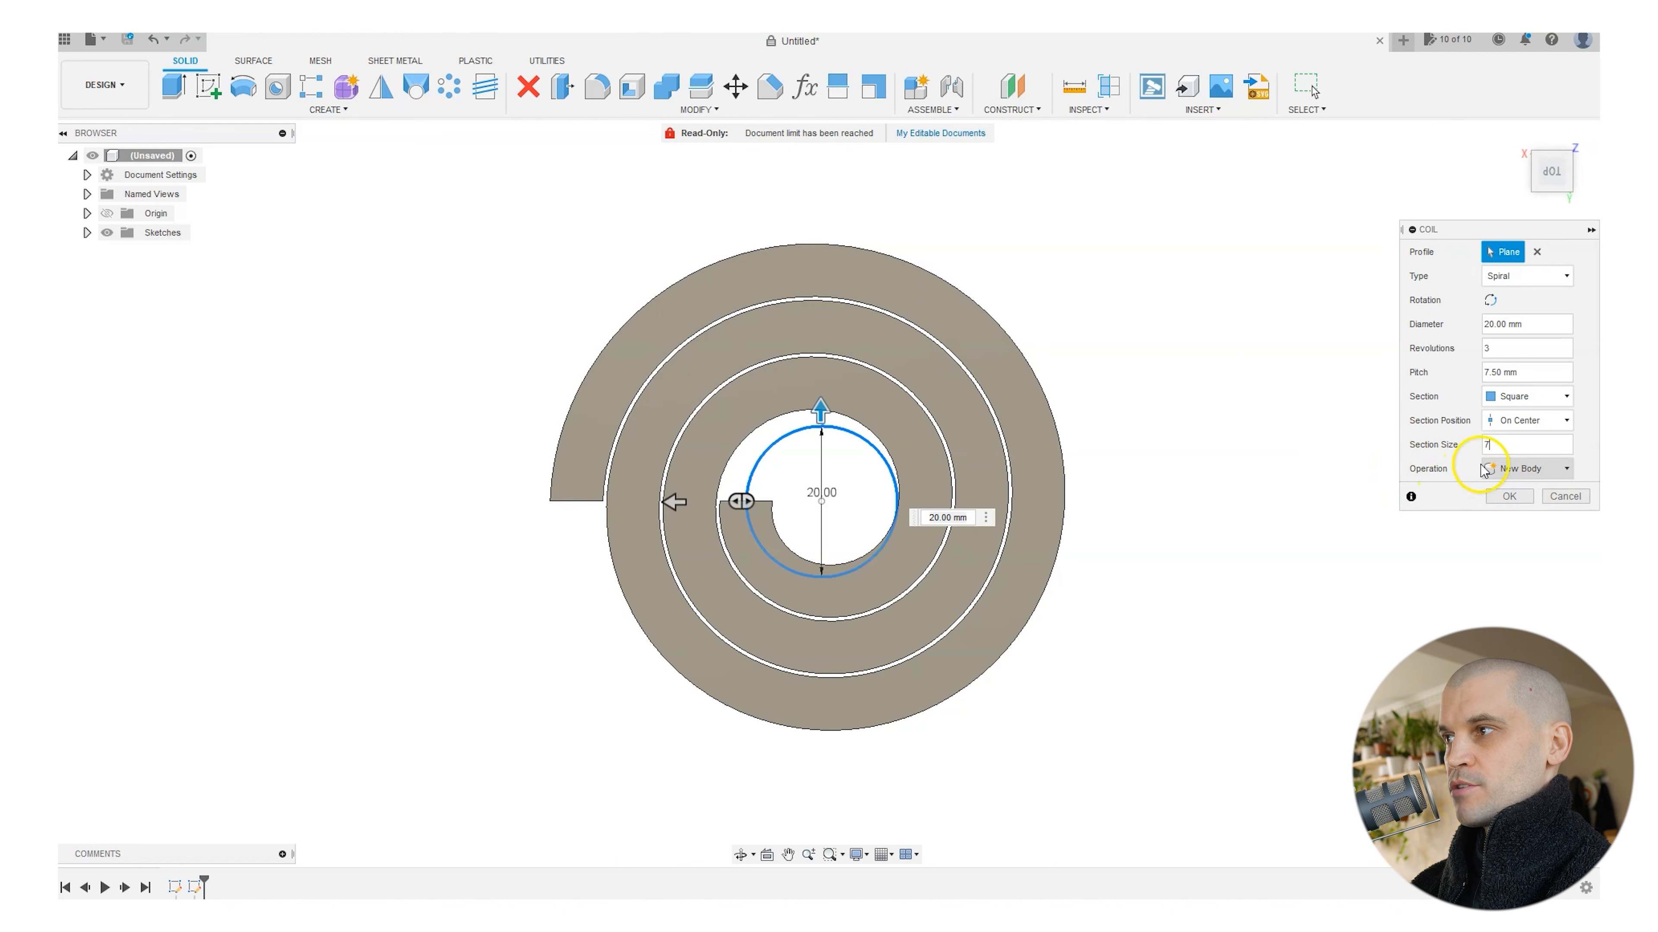
click(1518, 372)
text(7)
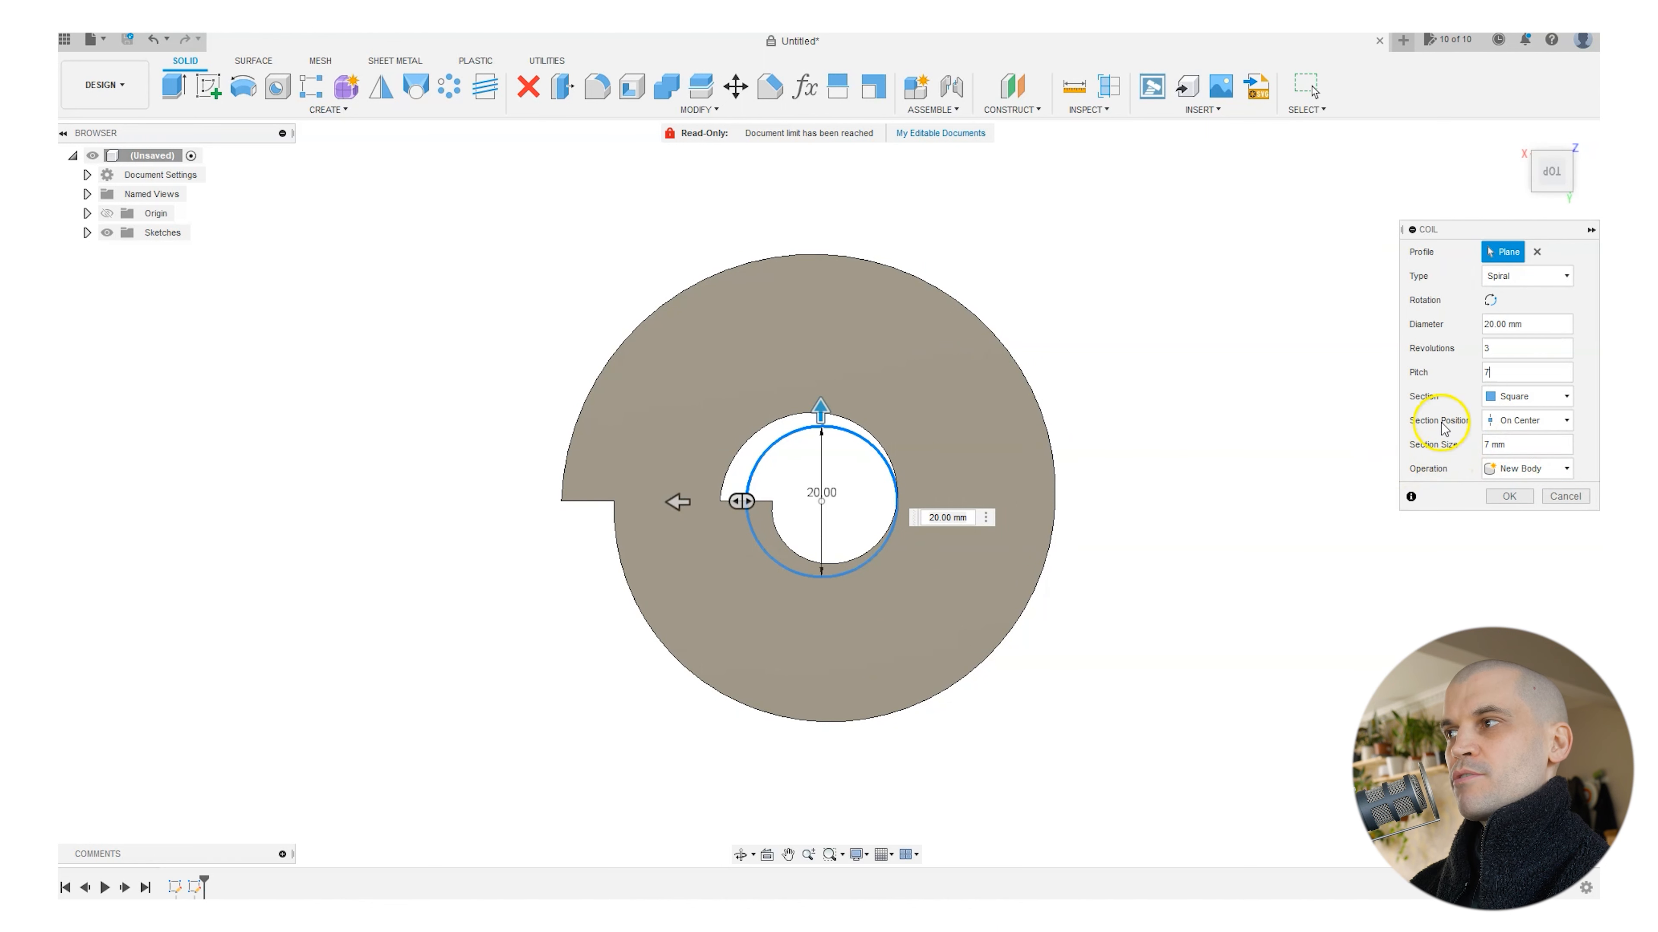
mouse_move(1212, 537)
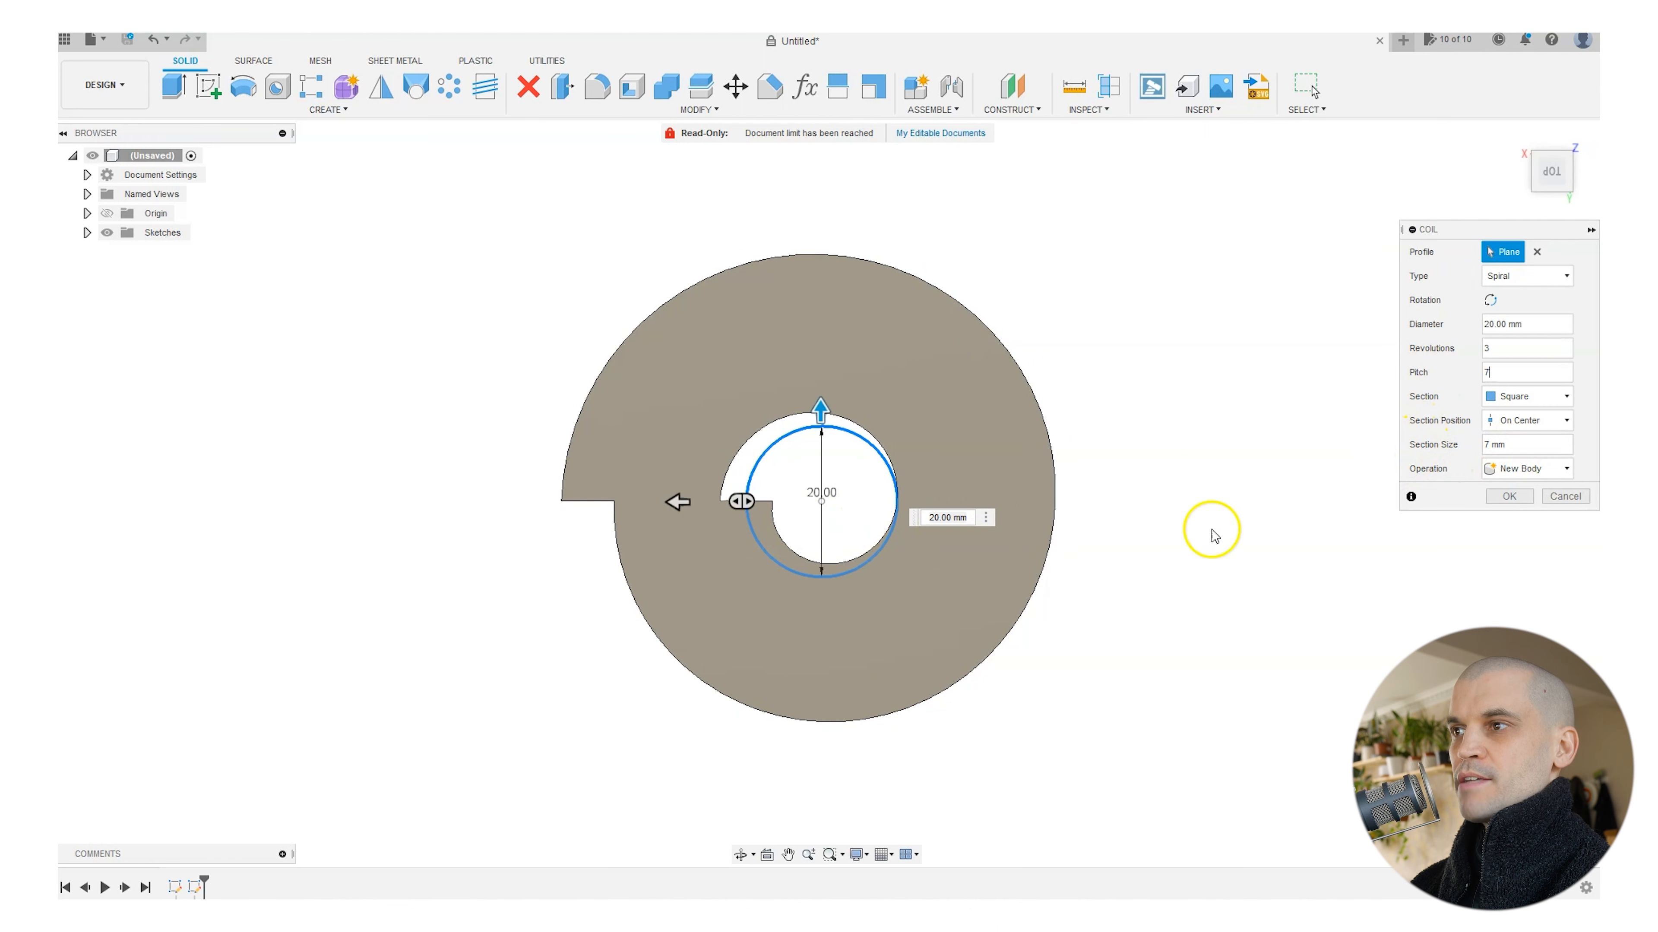
click(1514, 444)
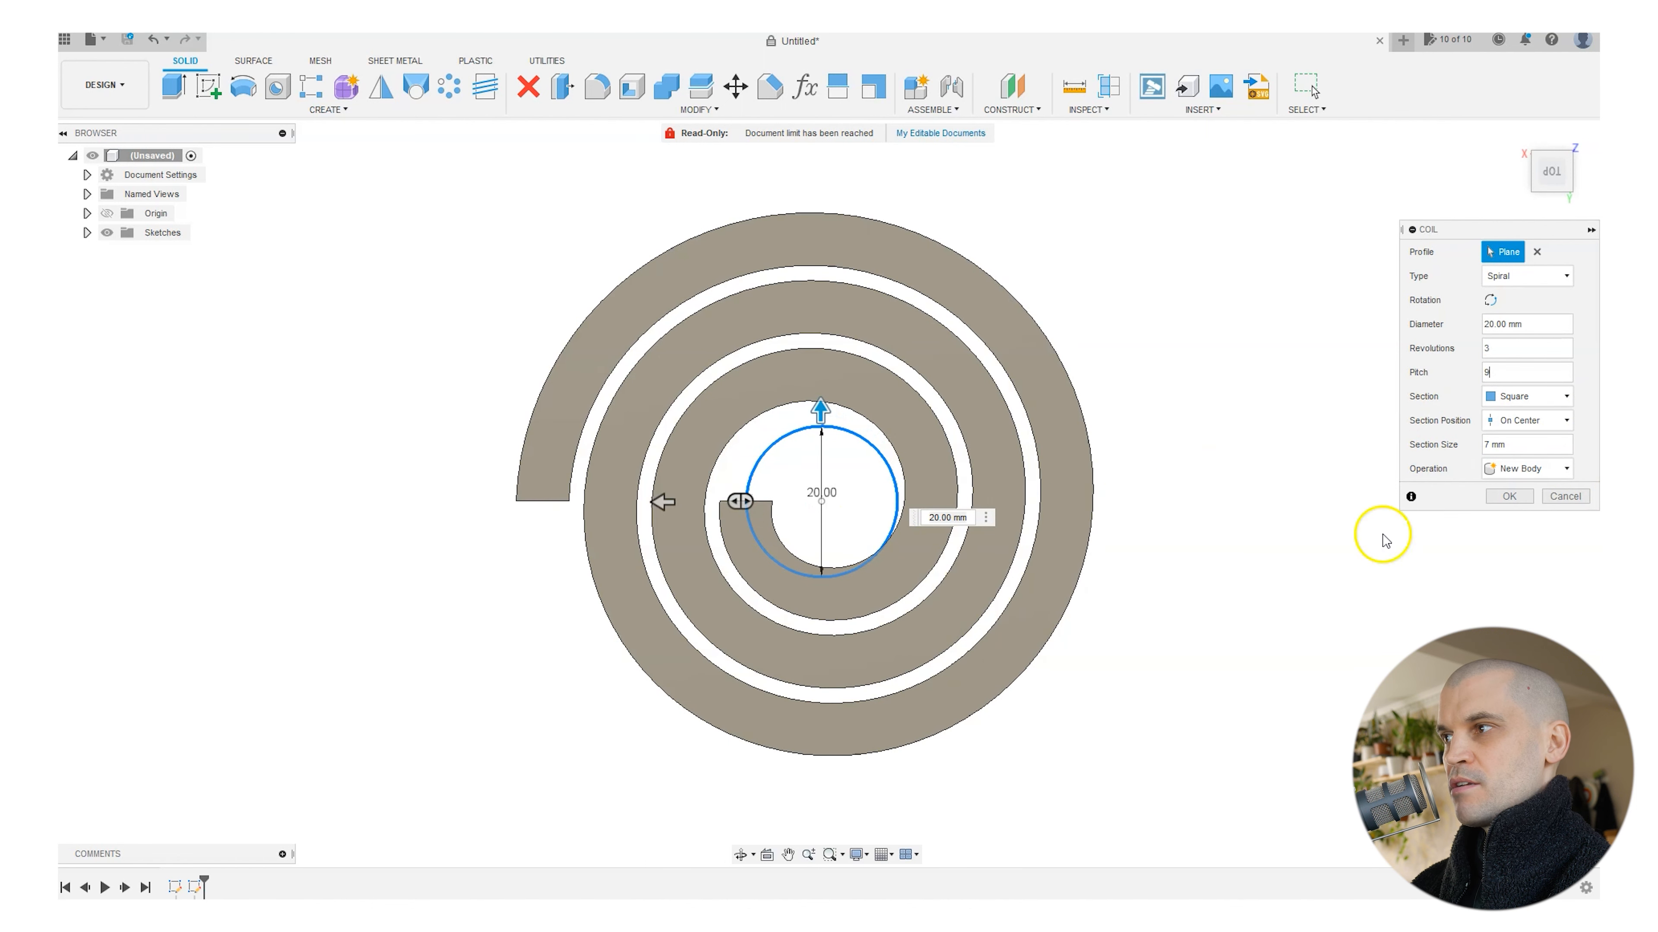
mouse_move(678, 451)
text(6)
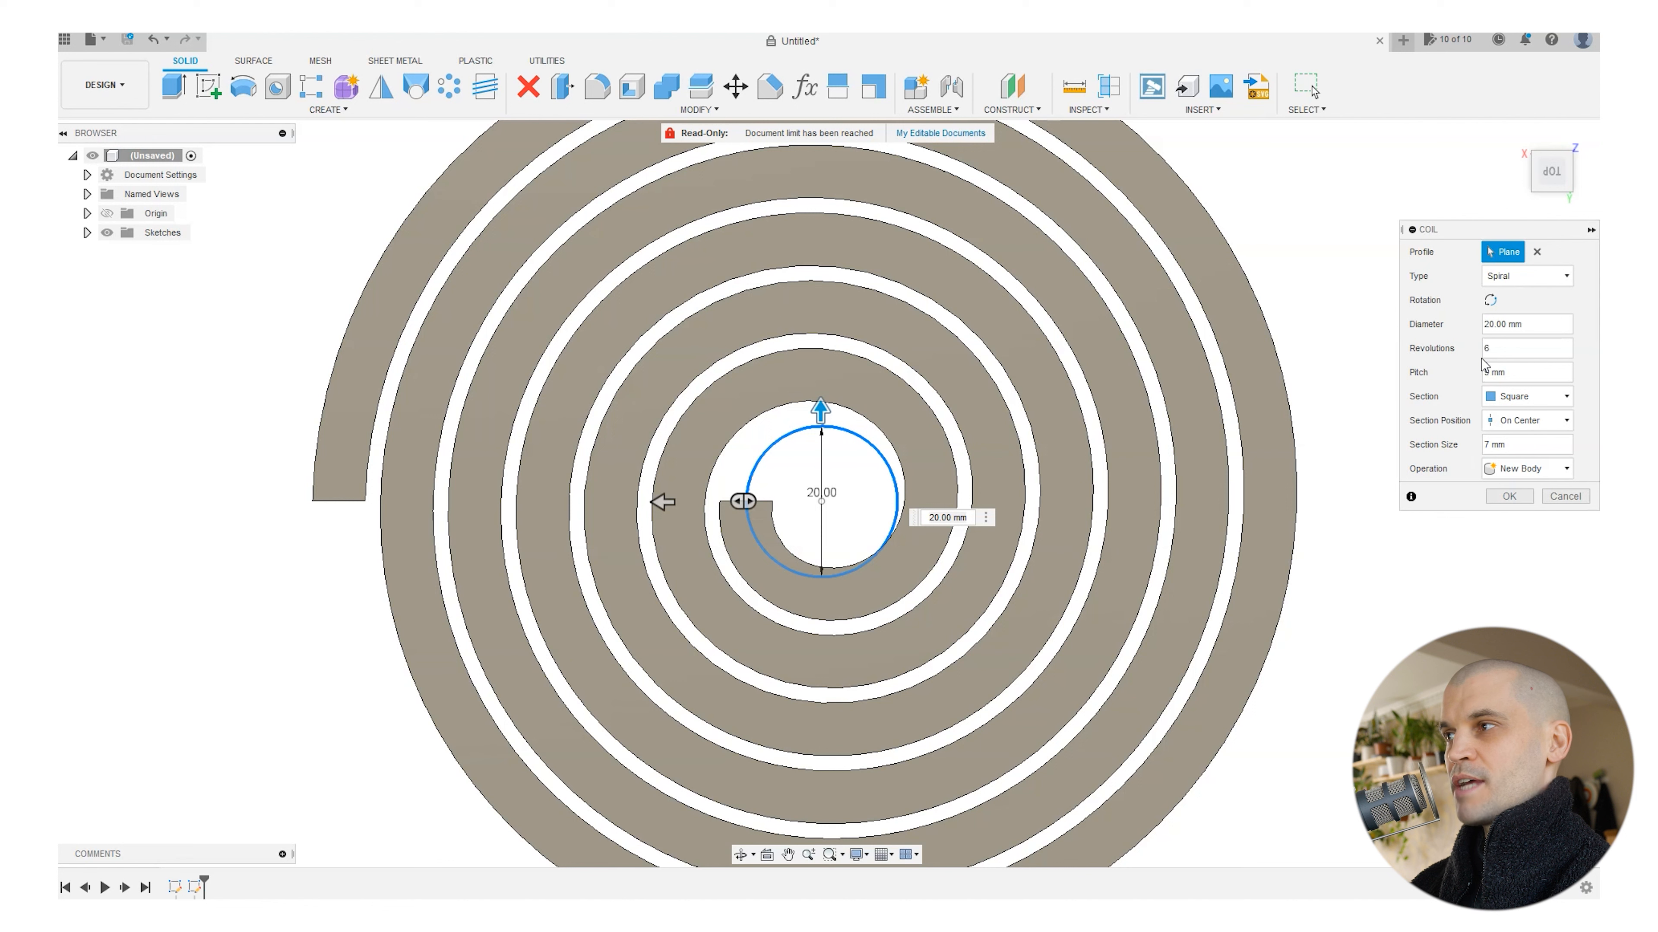
Reduce the spiral to 2 revolutions with a 14 mm diameter and create the coil body.
click(1502, 348)
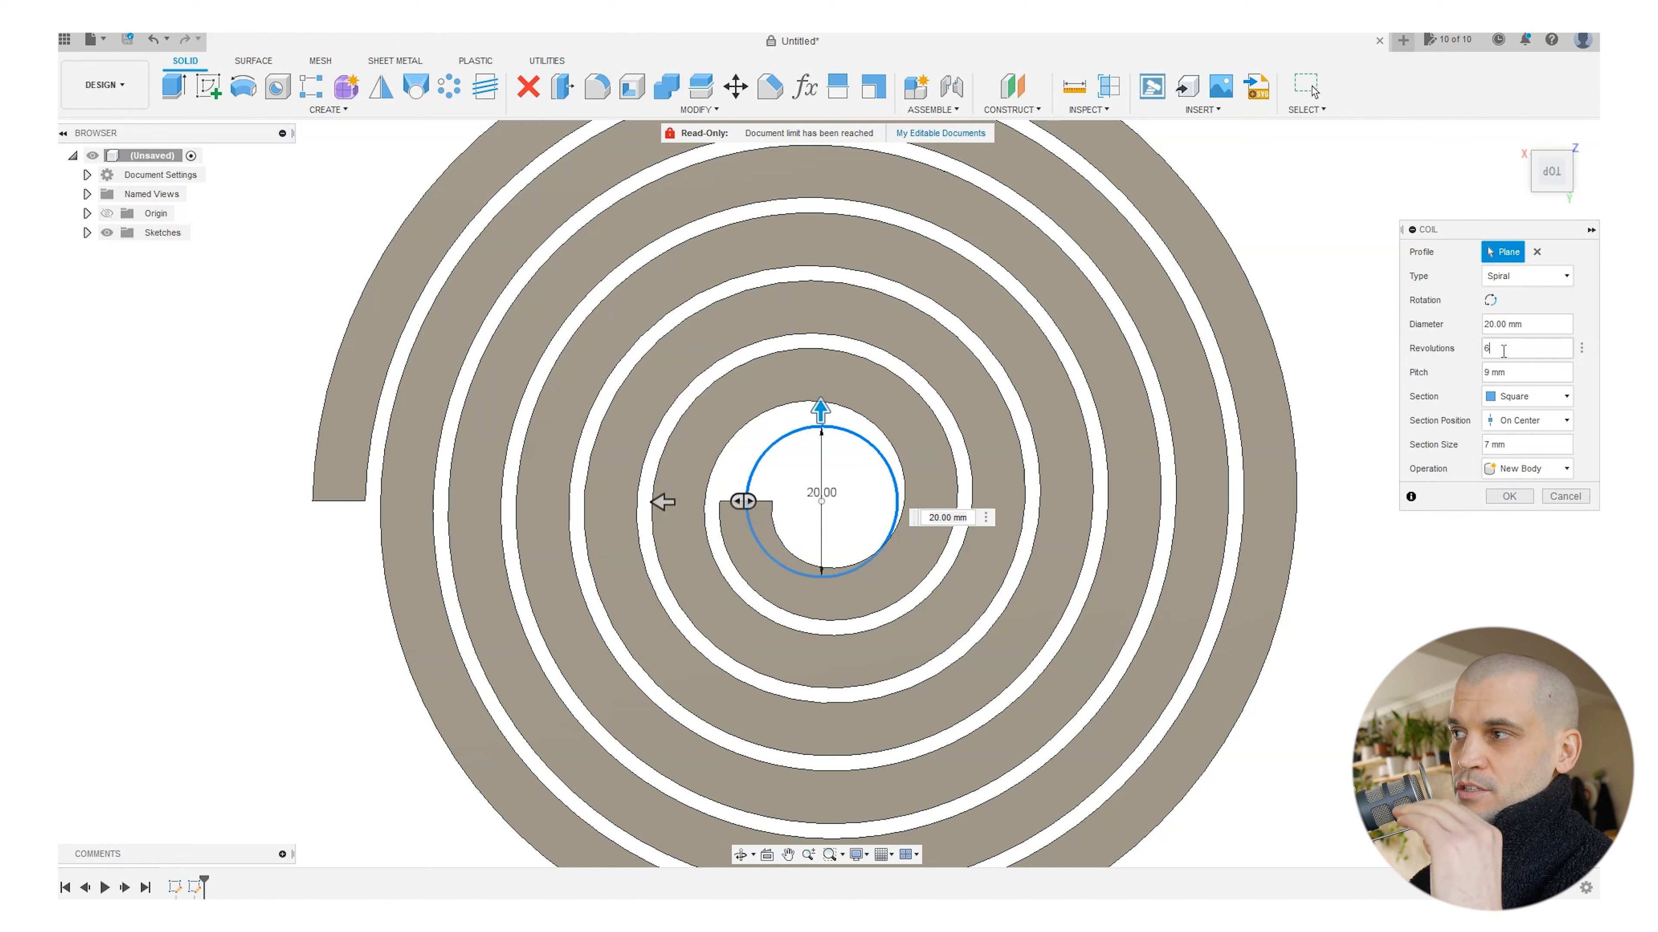
text(2)
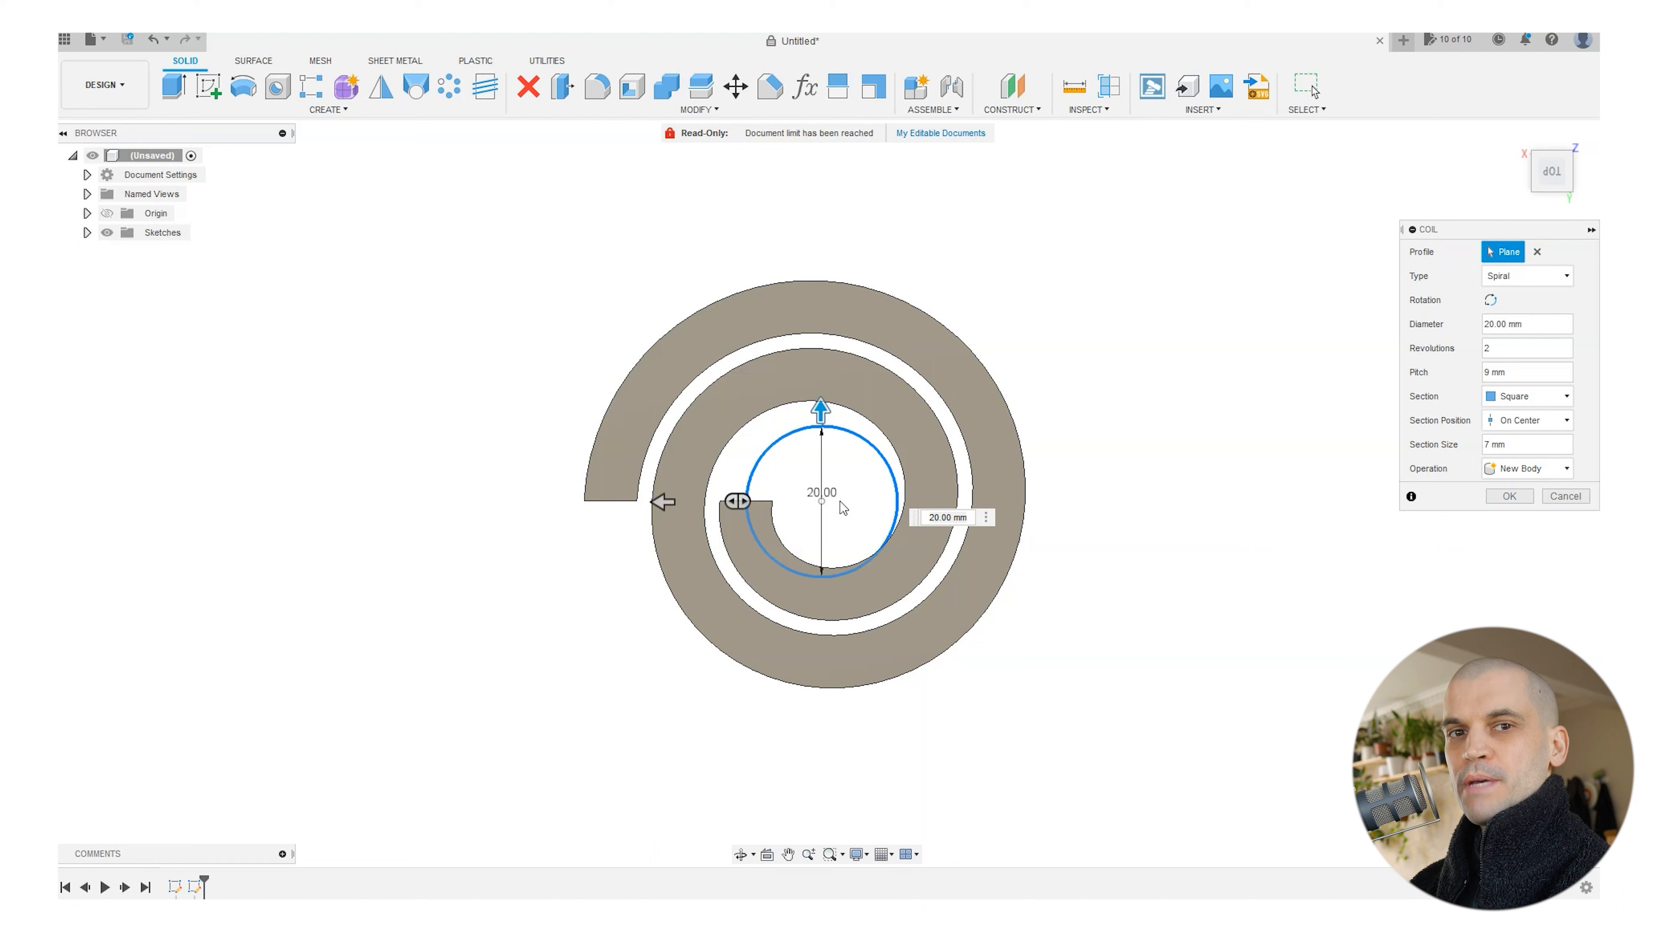
click(1525, 347)
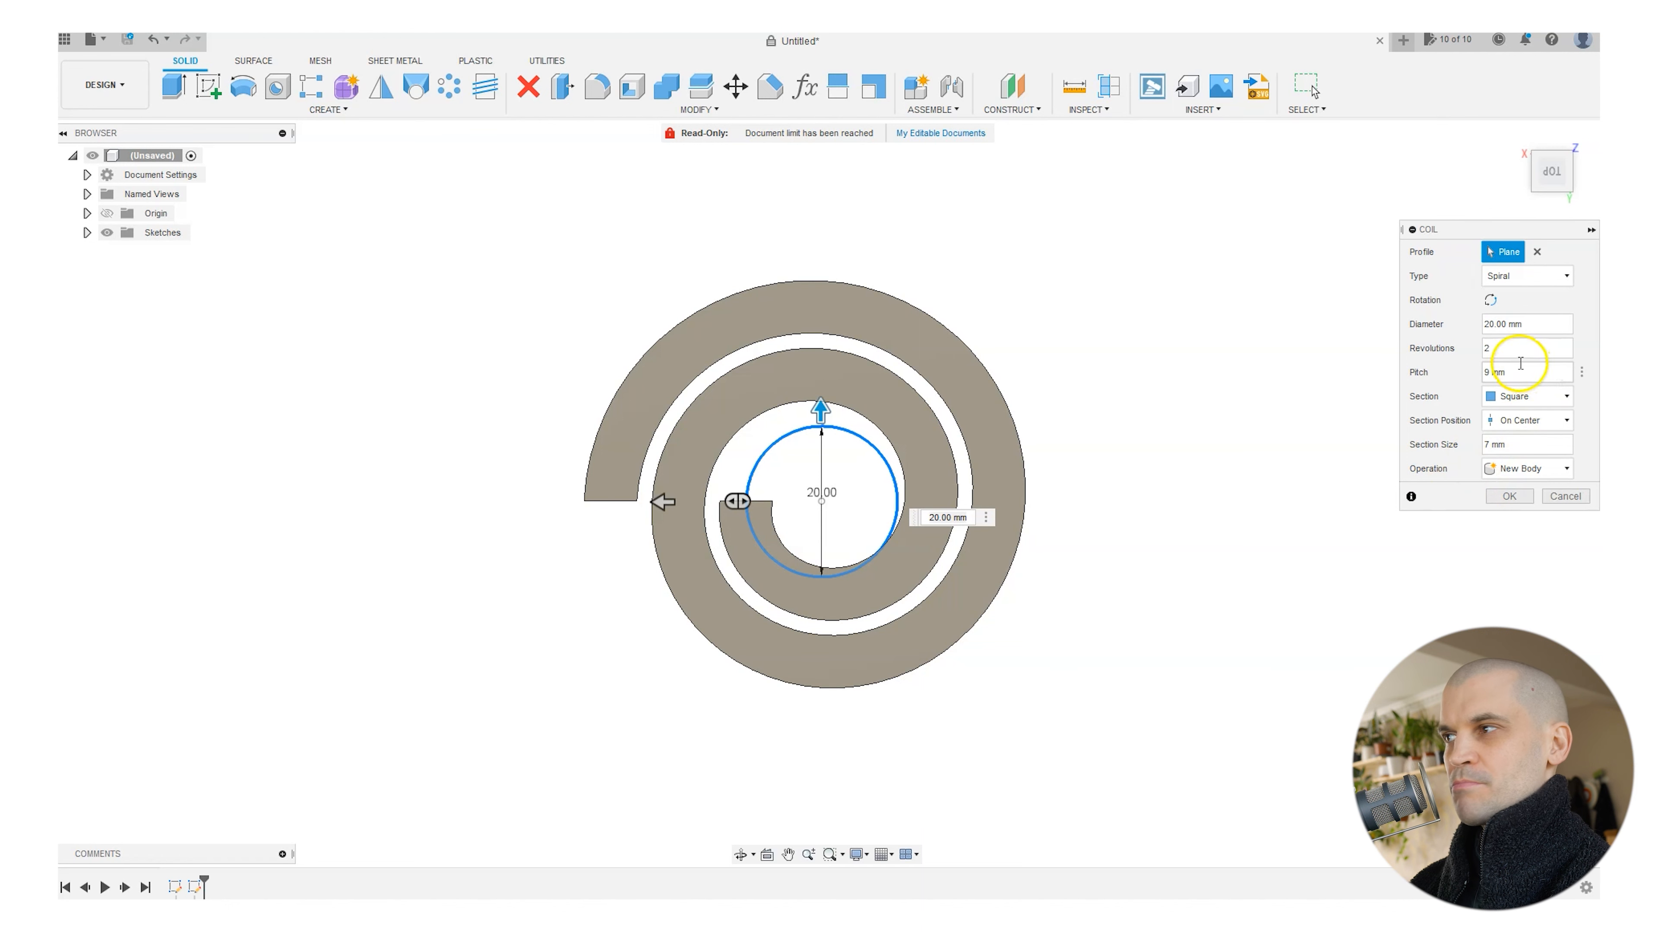
text(14)
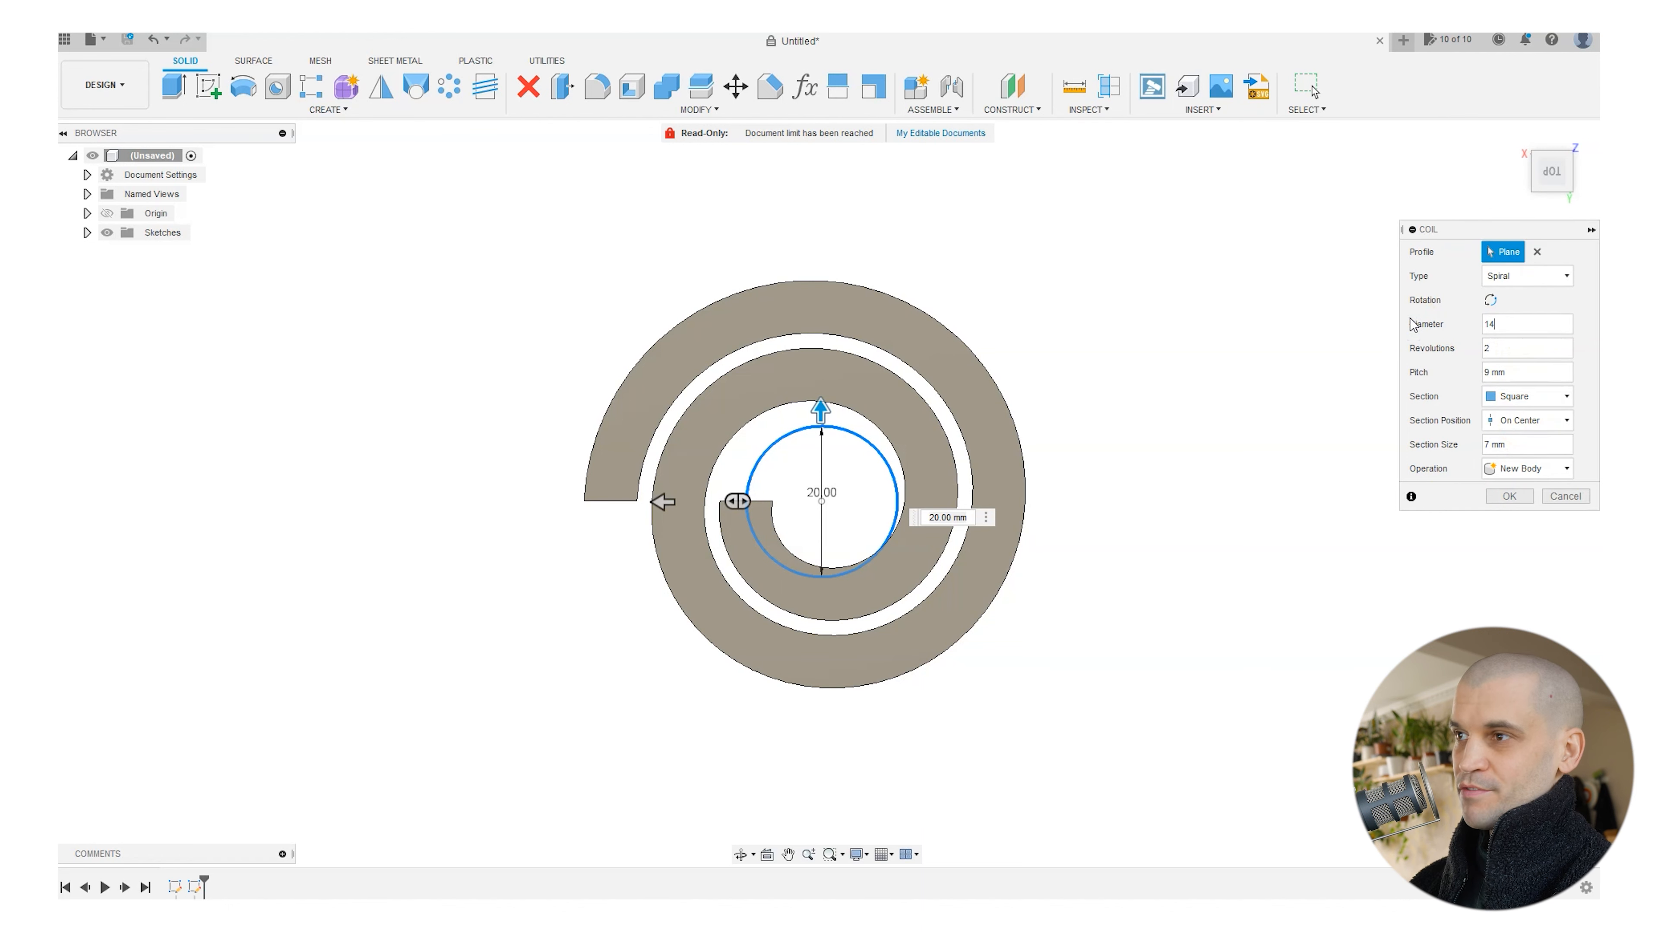
text(14)
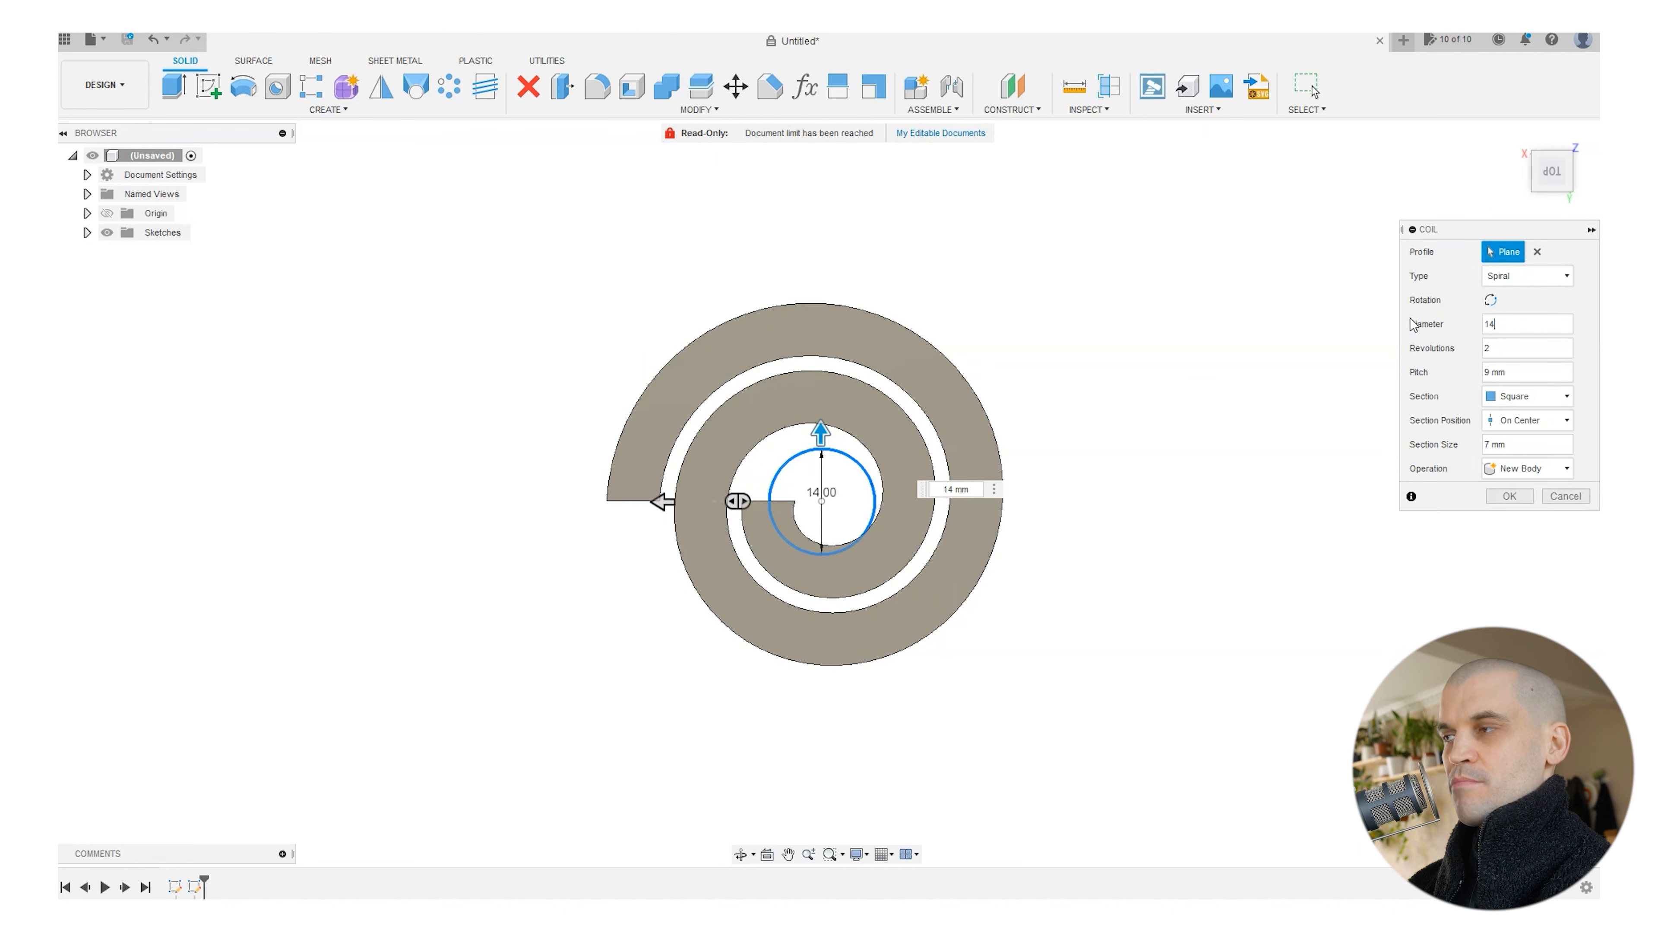
click(1509, 495)
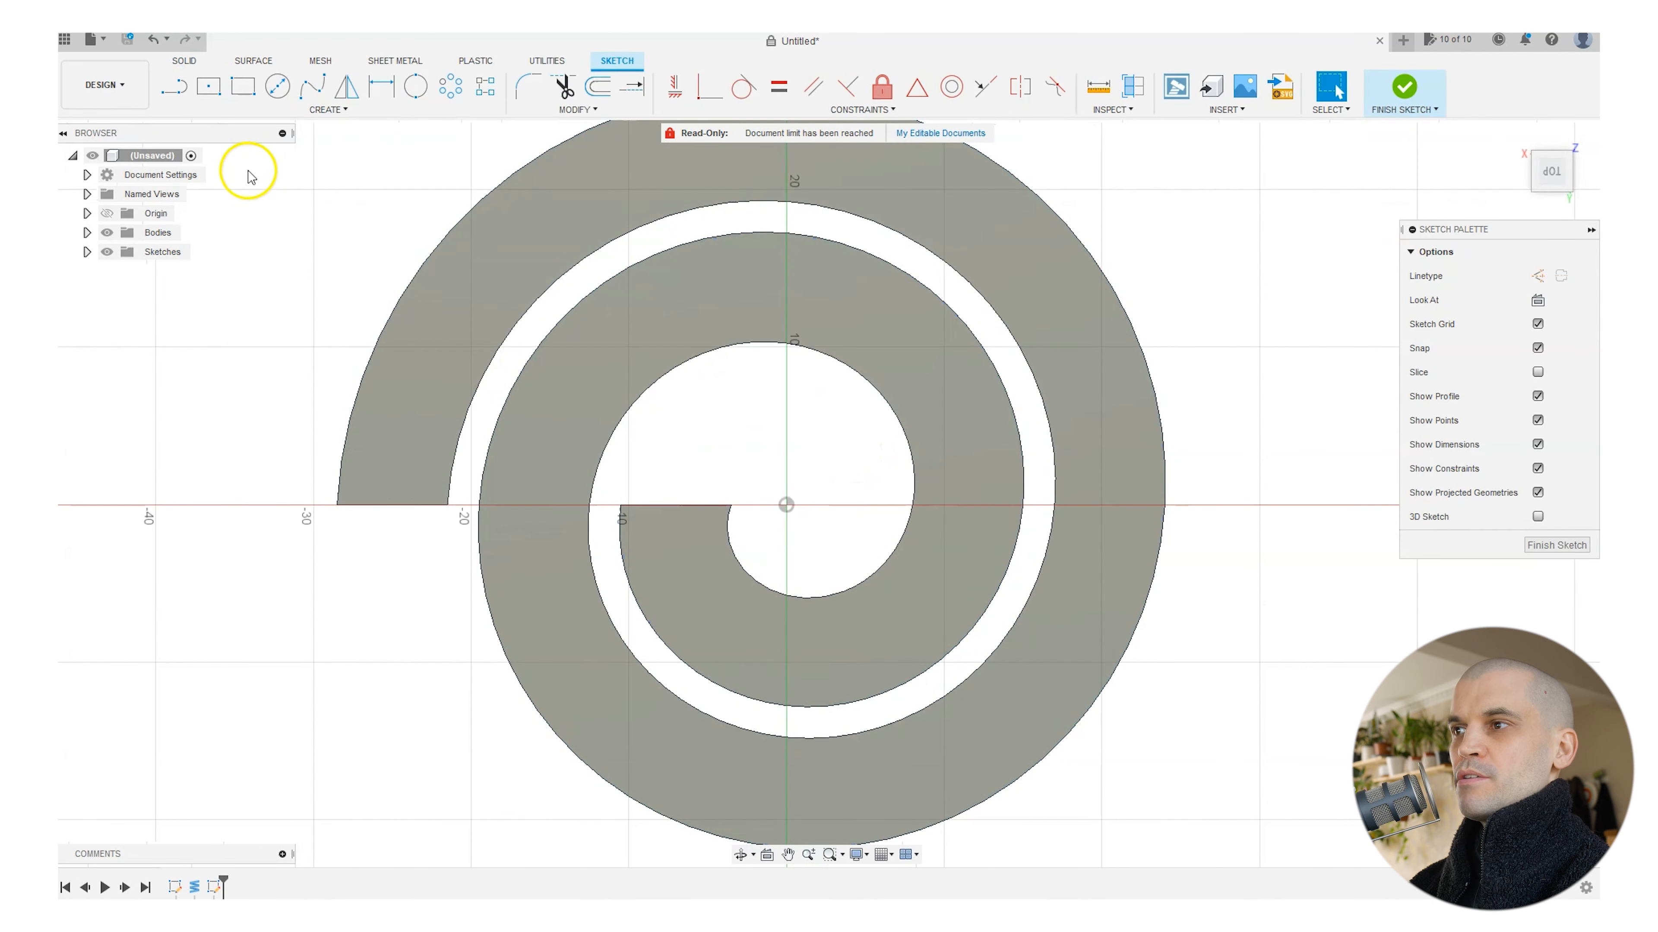
Draw a centre-diameter circle around the inner coil and a hexagon centred on the origin.
click(415, 86)
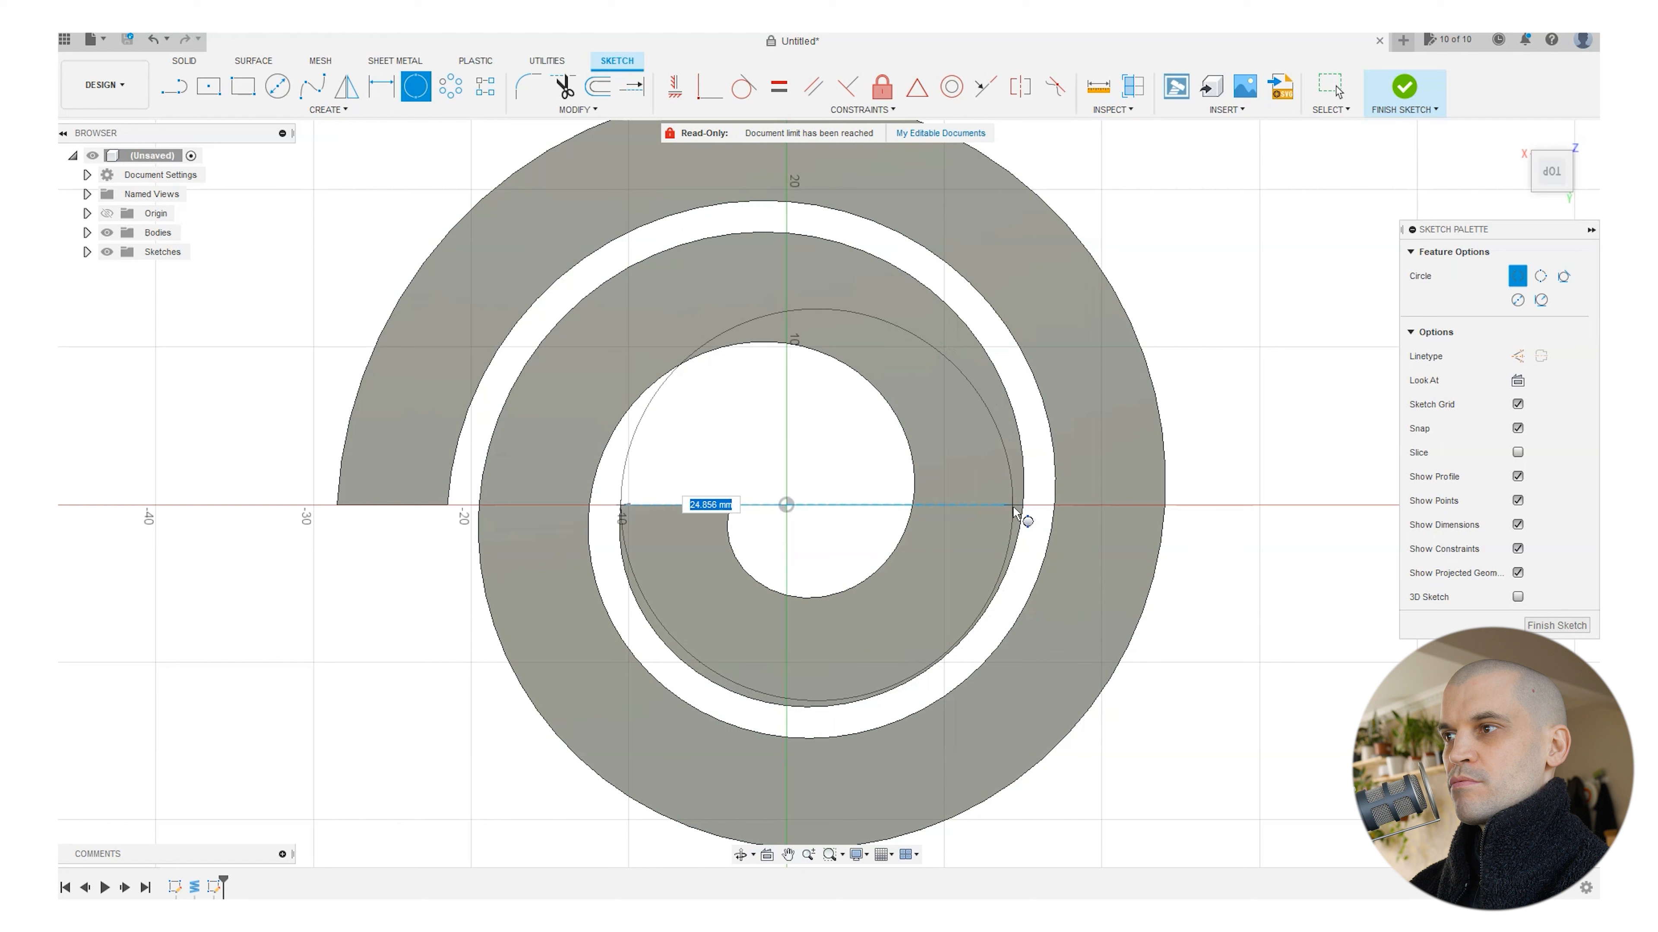
click(1008, 511)
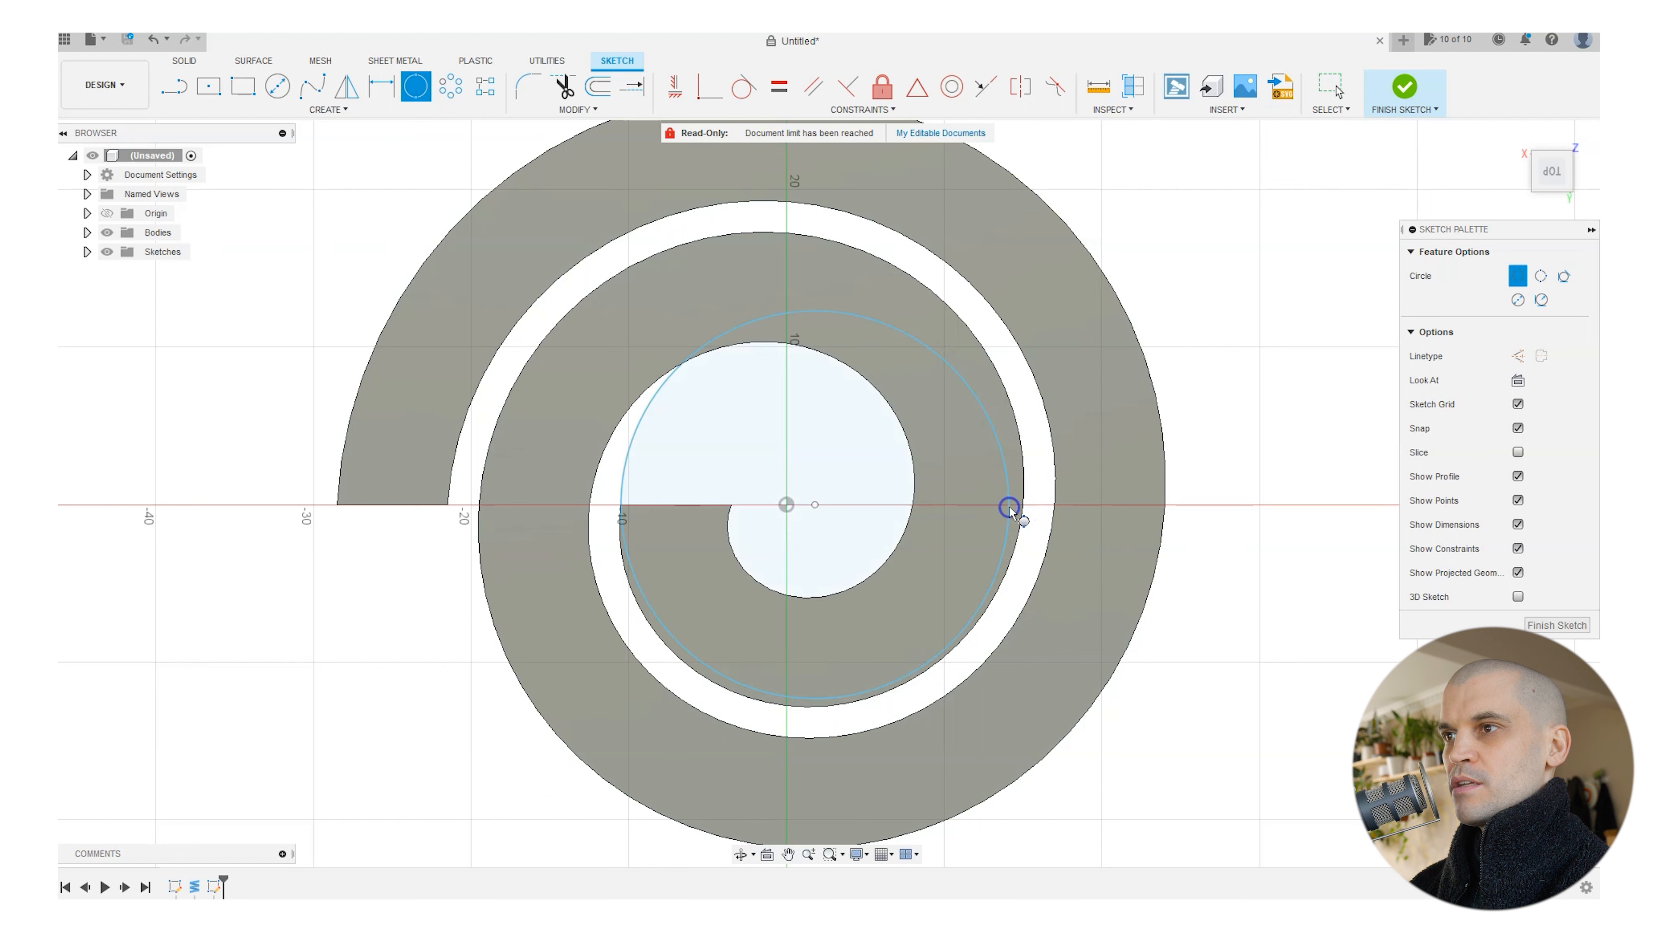
click(328, 110)
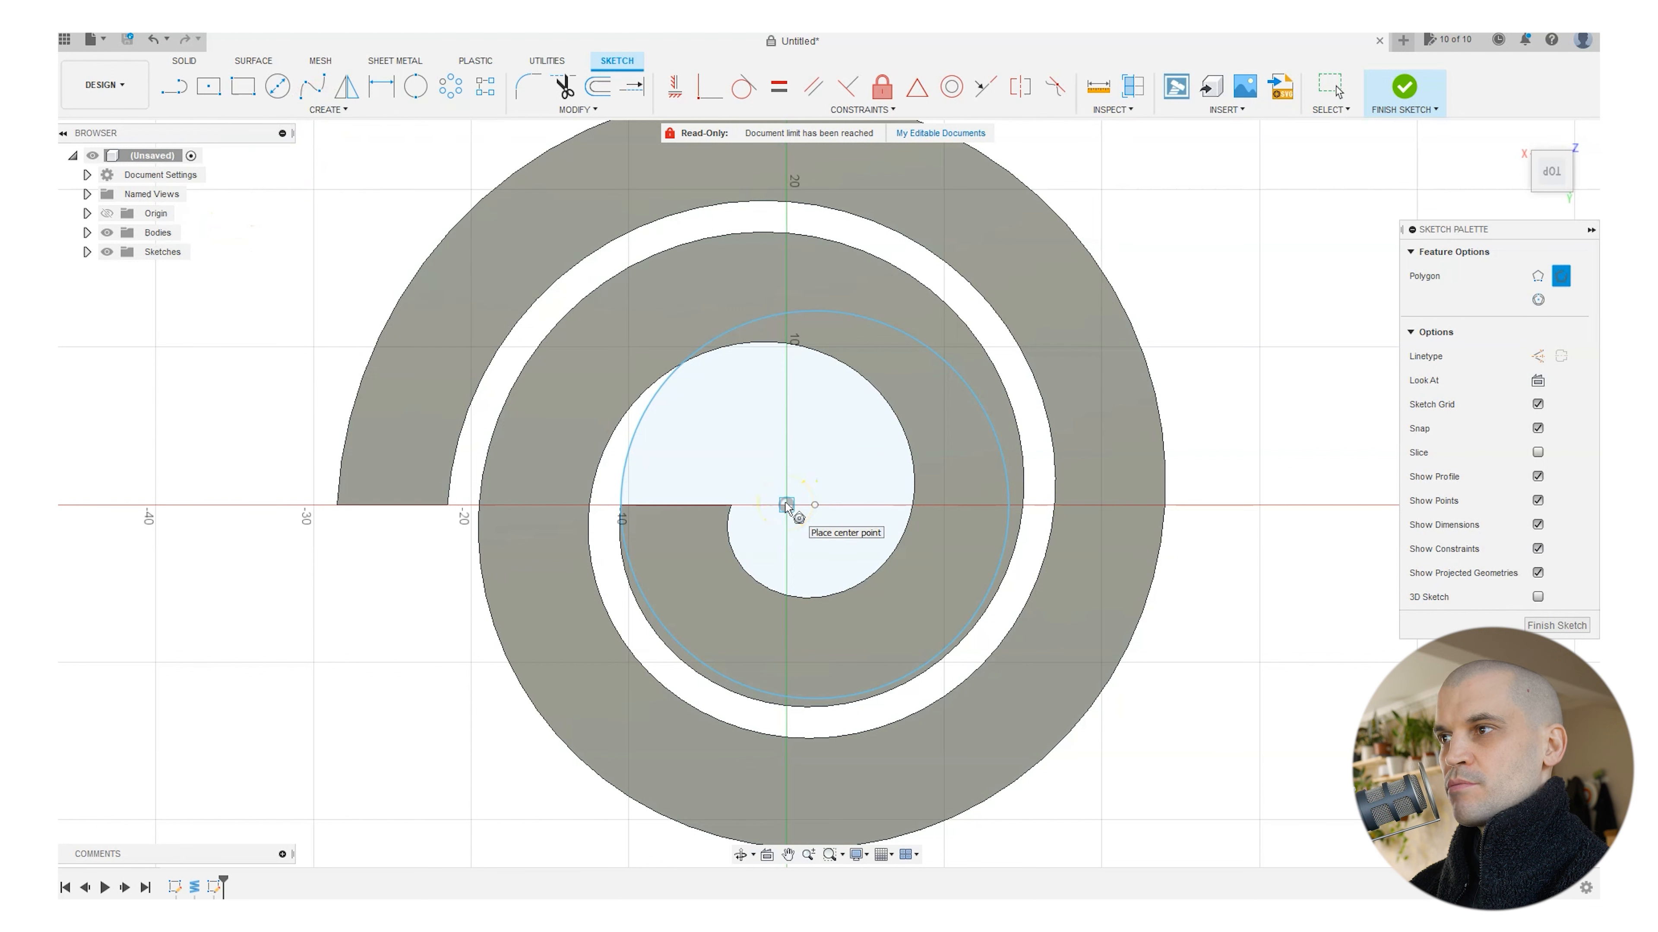
click(788, 505)
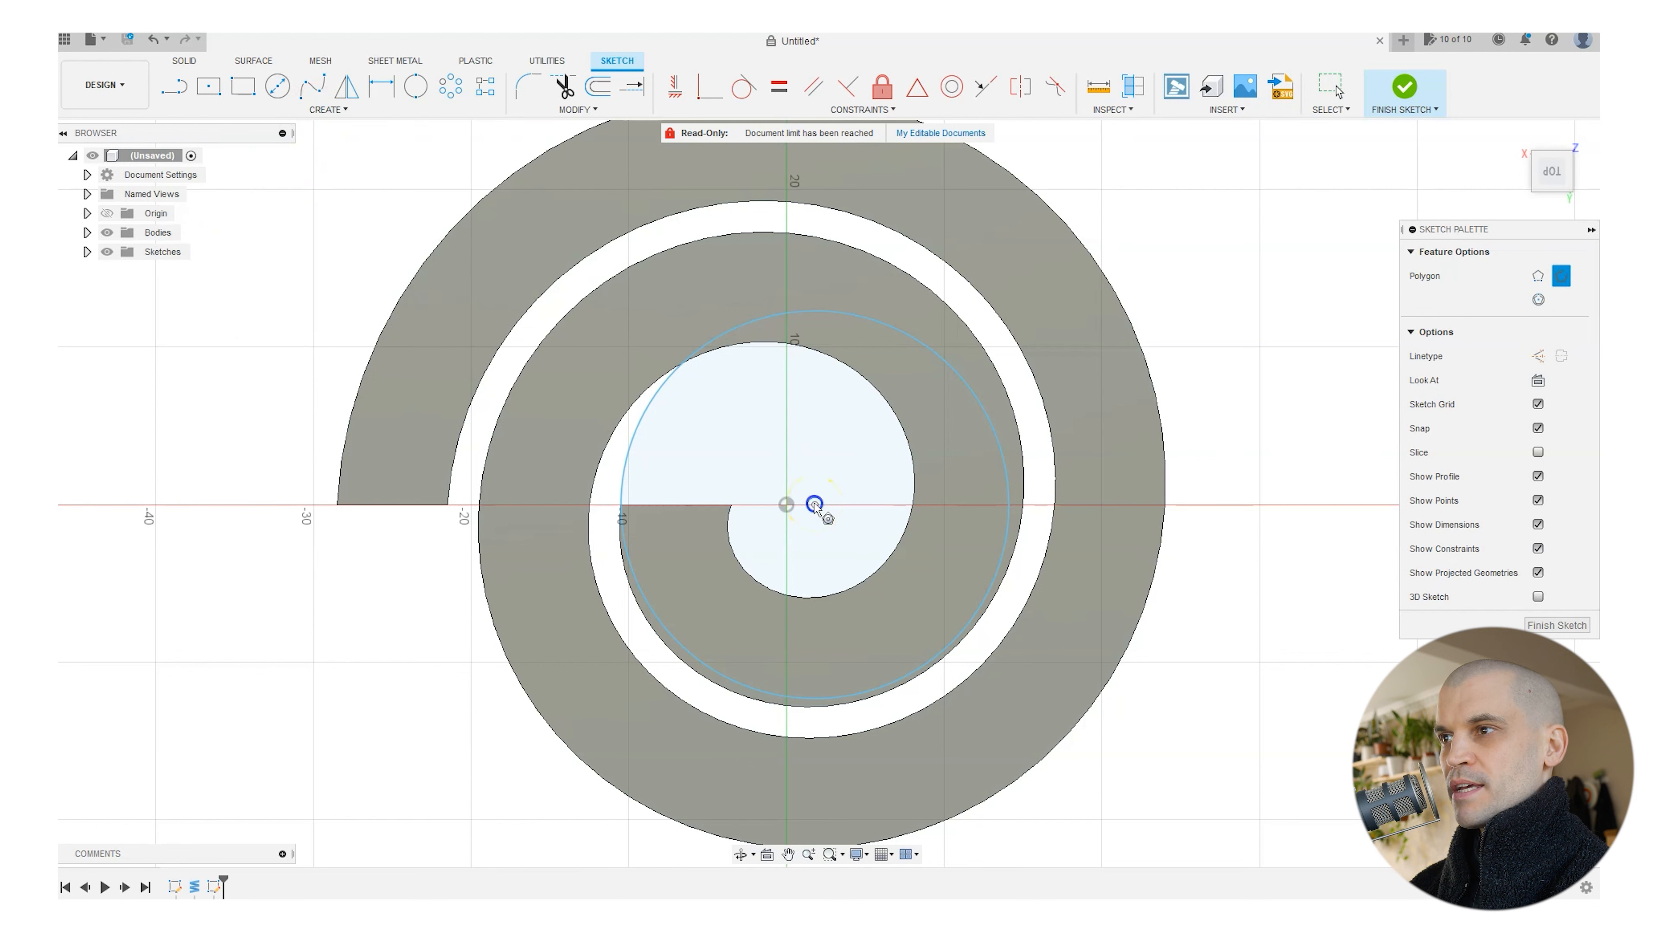
drag(786, 504, 833, 410)
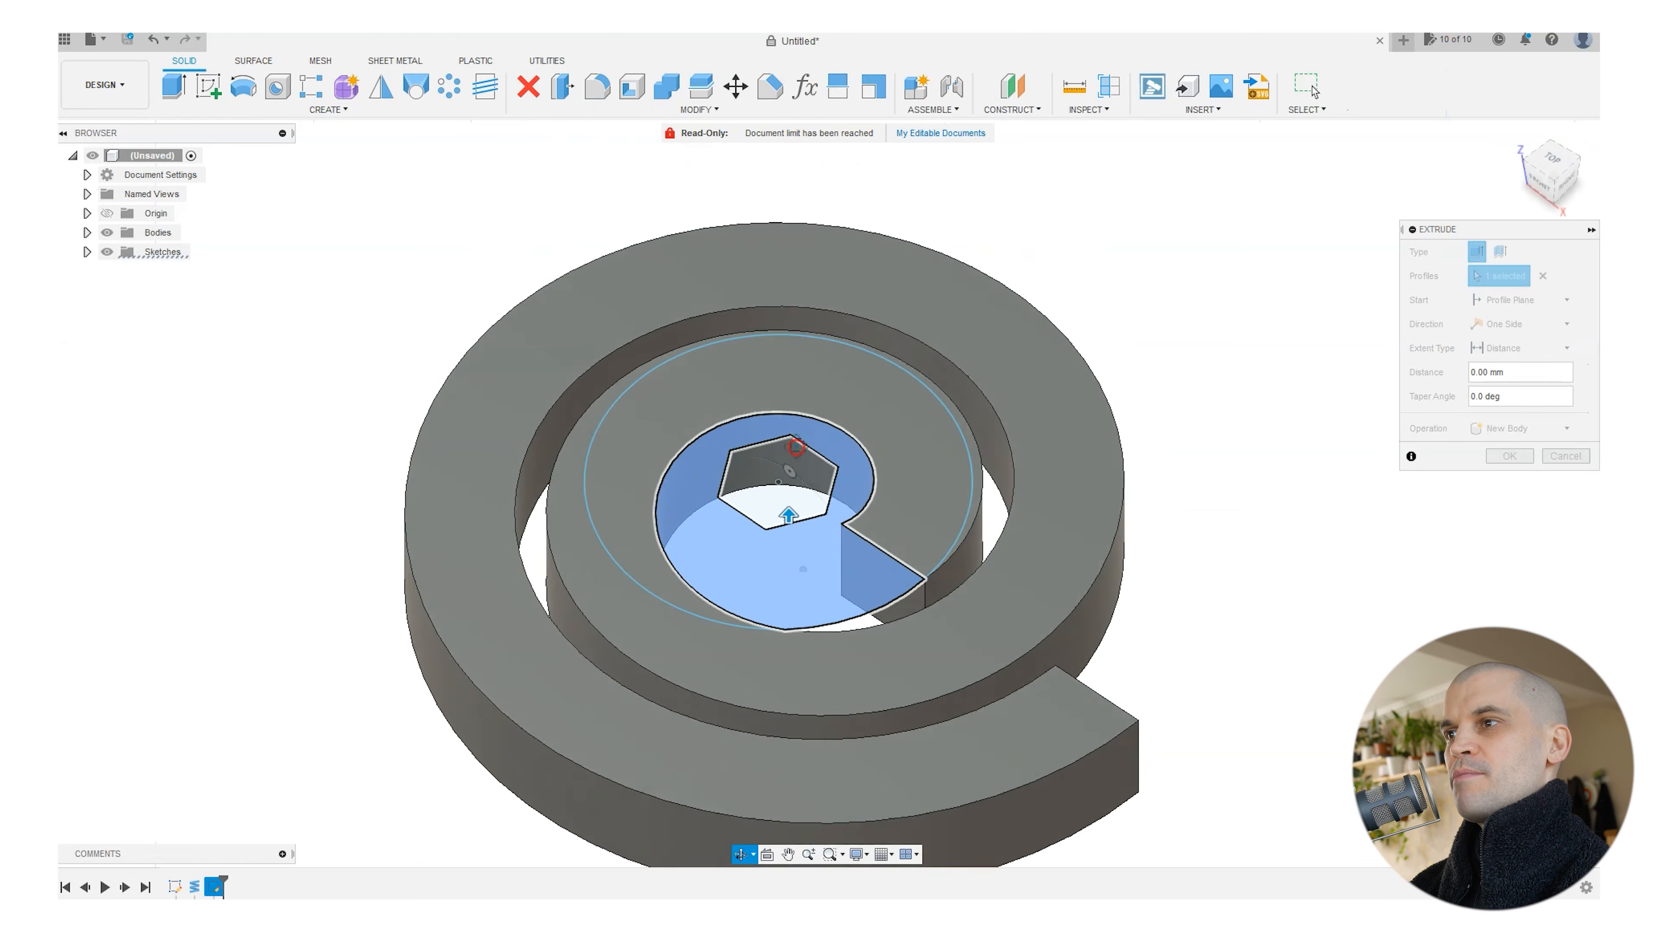
Extrude the hub profile -7 mm with Join, leaving the hexagonal centre hole.
drag(787, 512, 901, 700)
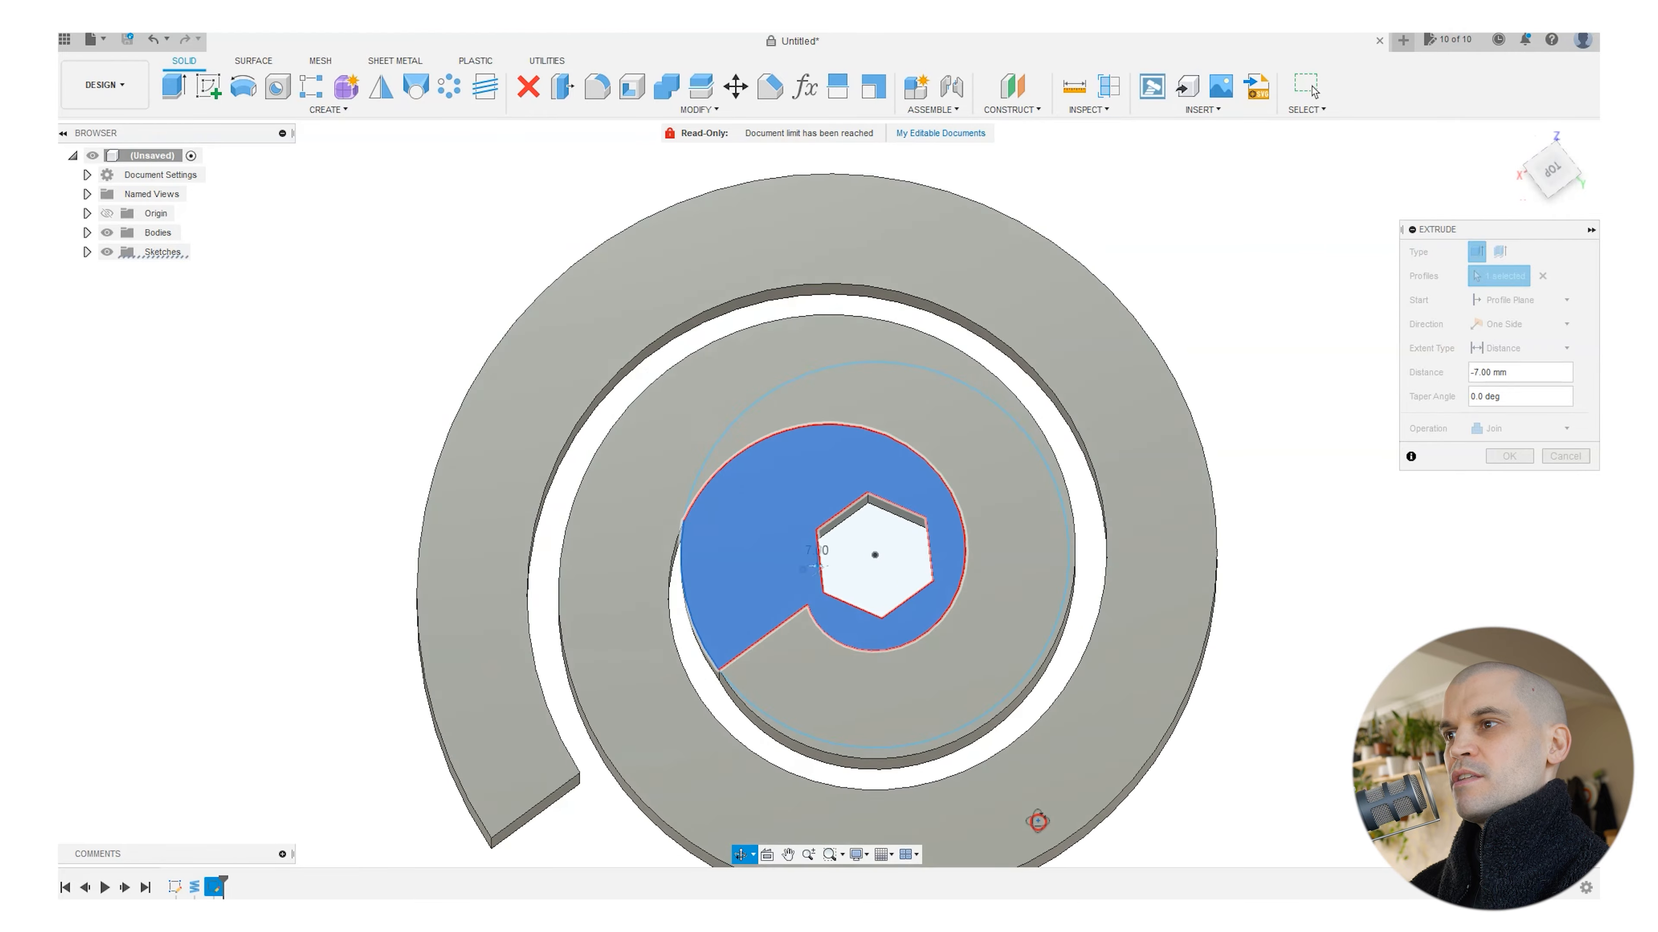
click(1509, 456)
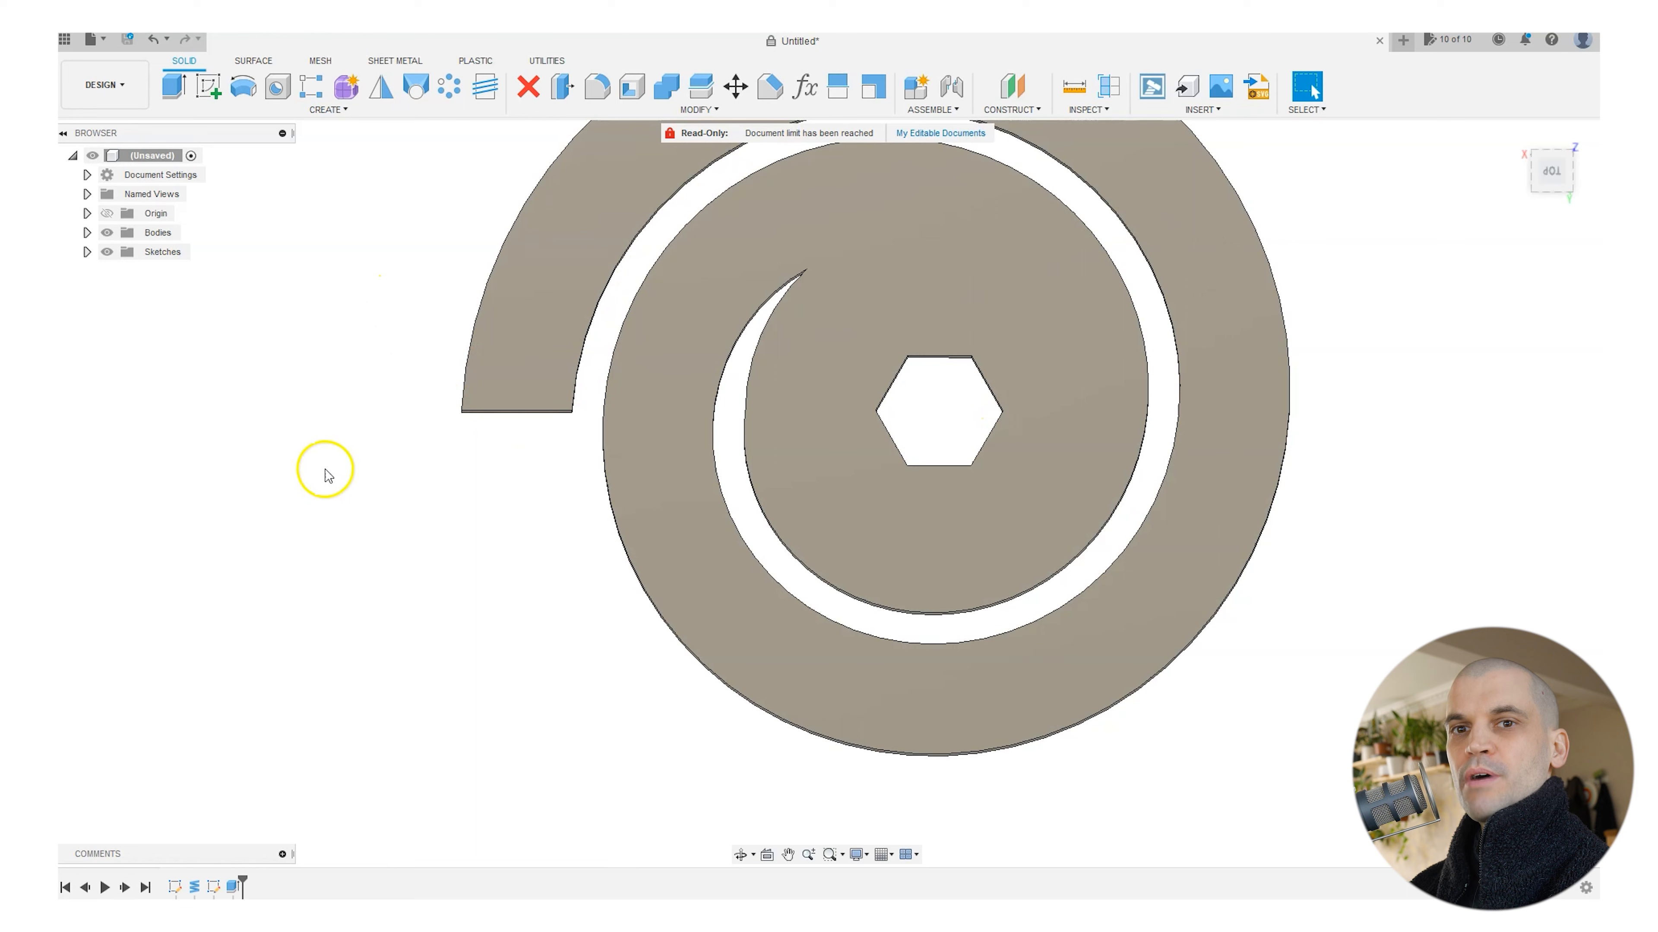
mouse_move(480, 449)
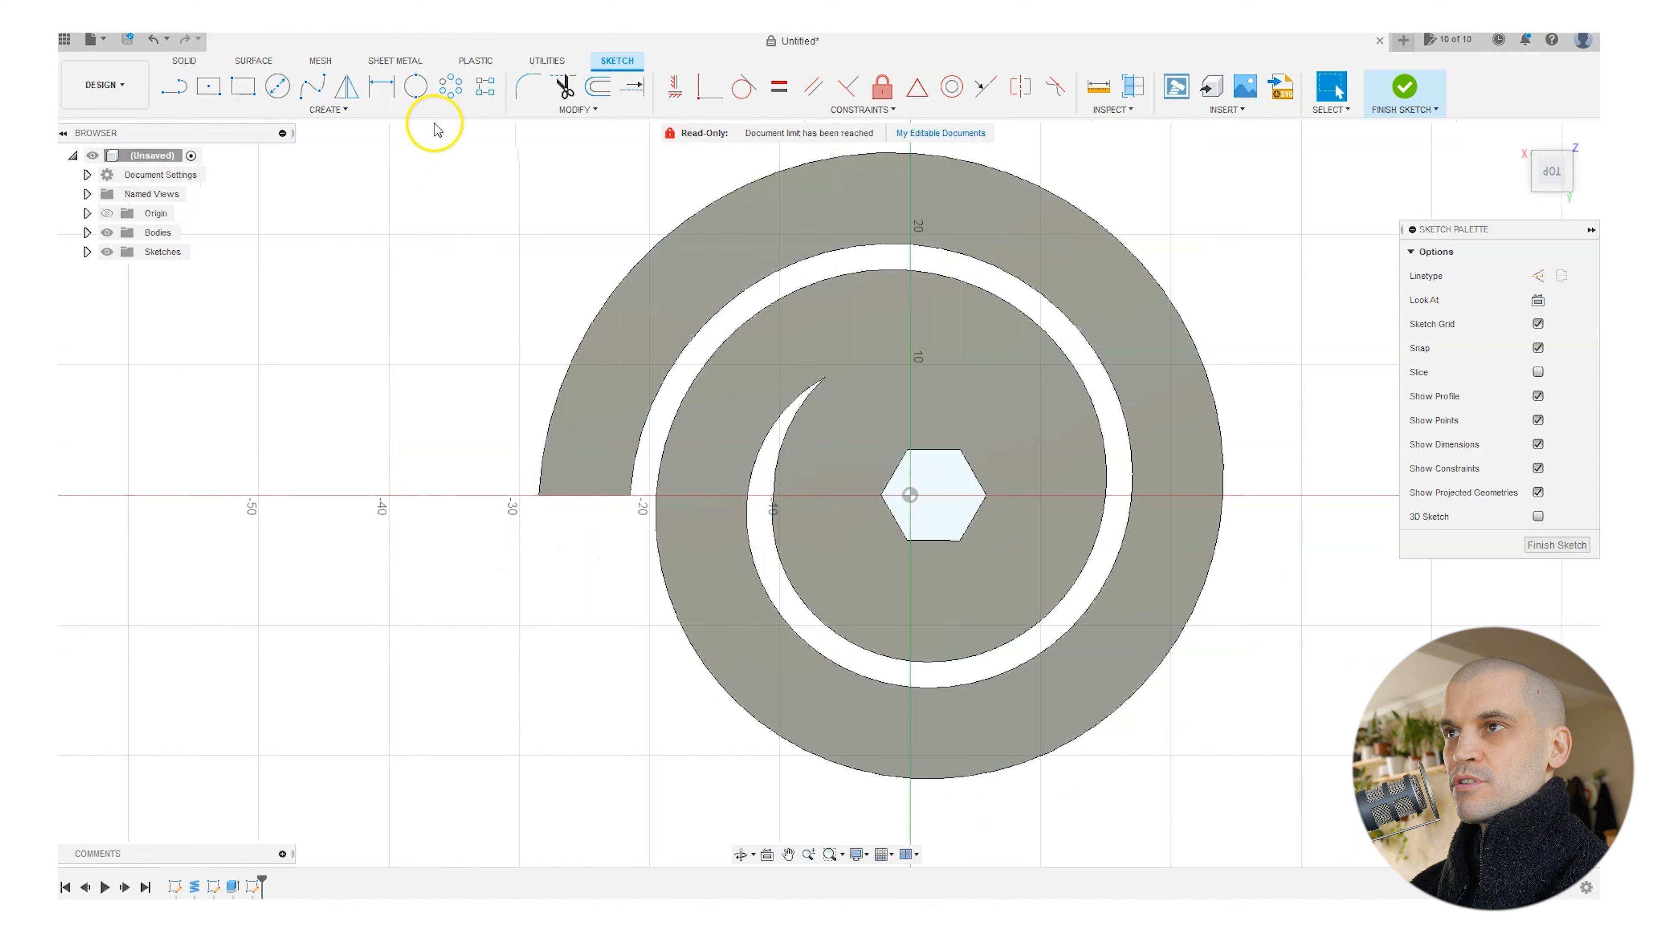
Draw a 6 mm bolt-hole circle at the outer end and offset it 4 mm outward.
click(414, 85)
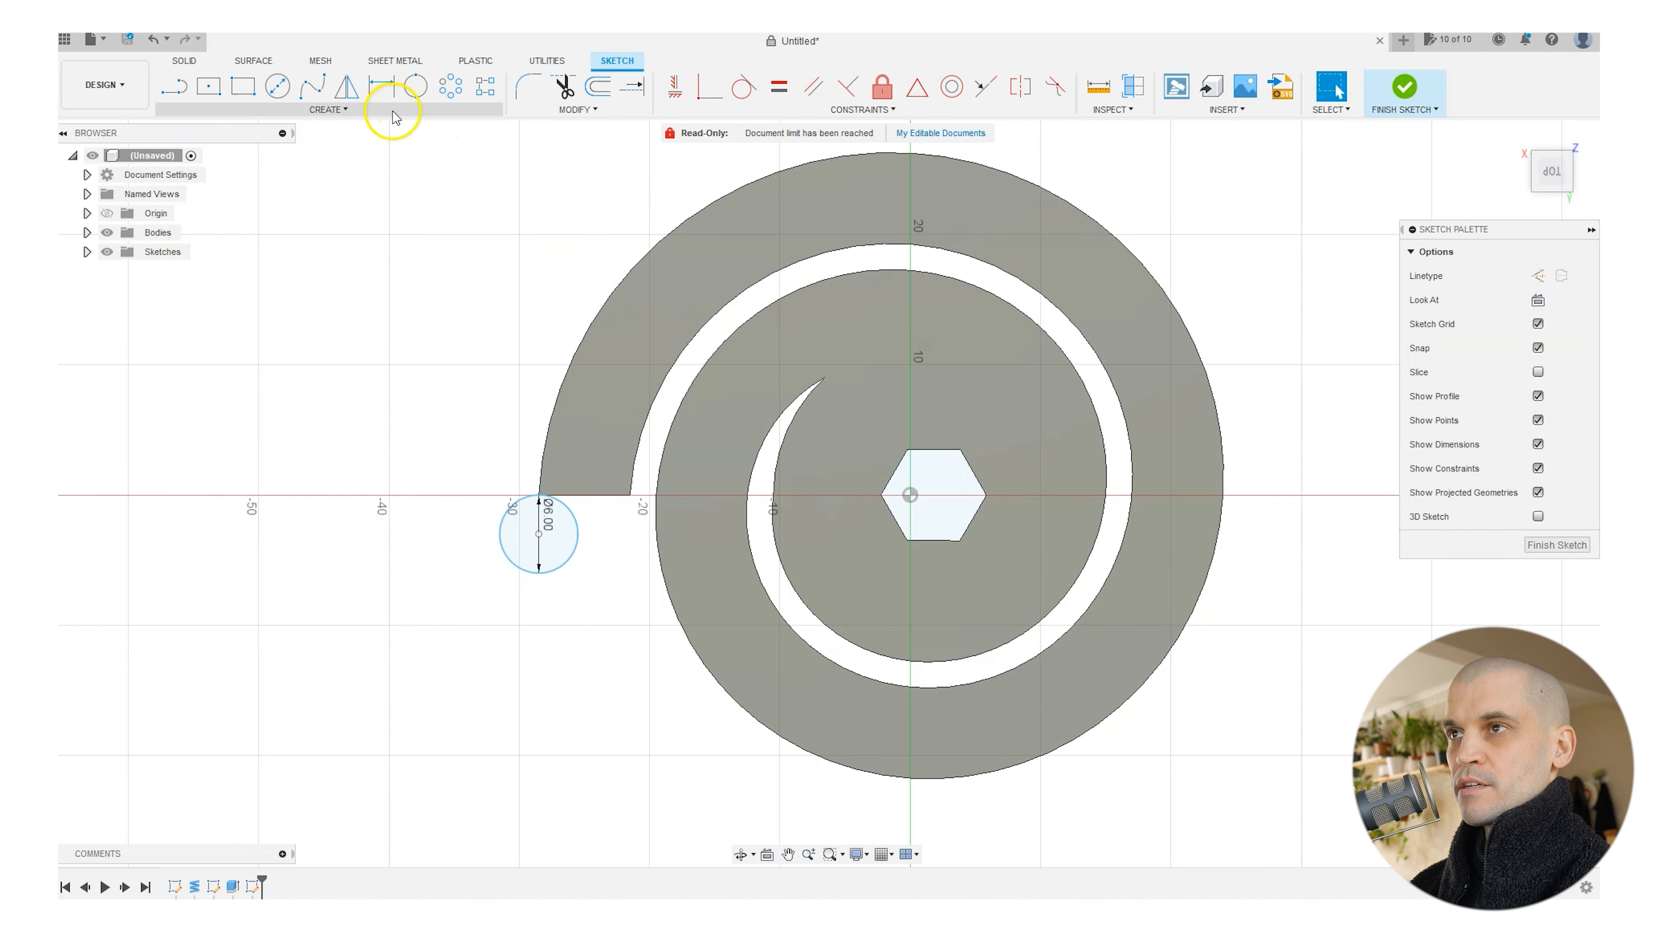
mouse_move(444, 288)
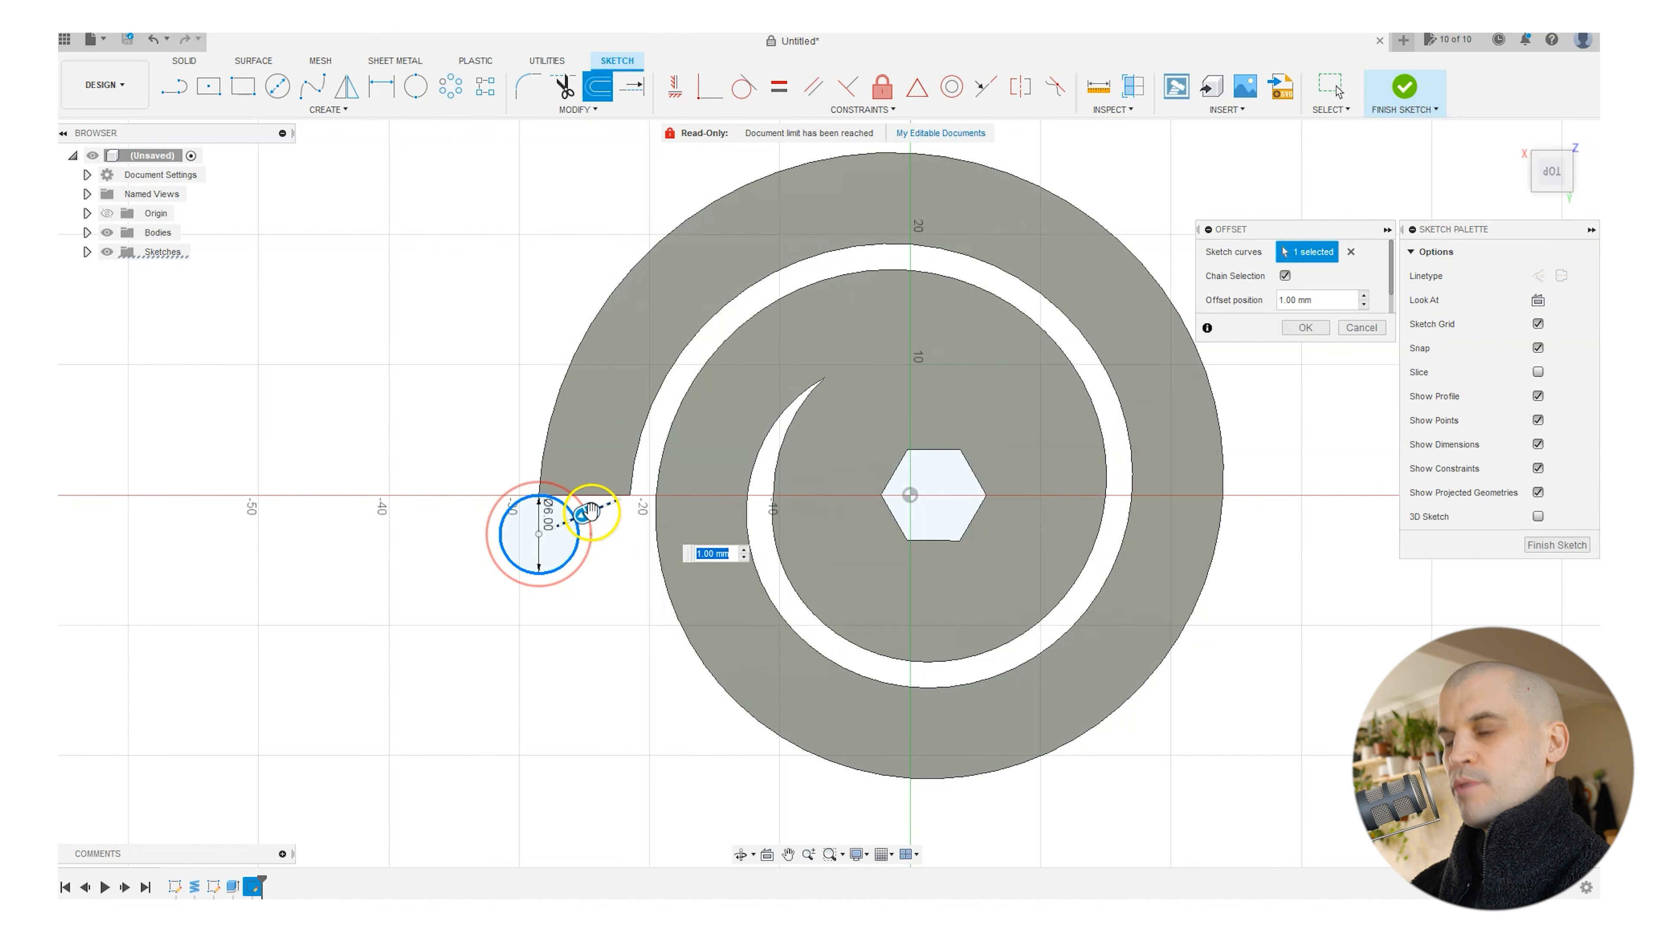
text(4)
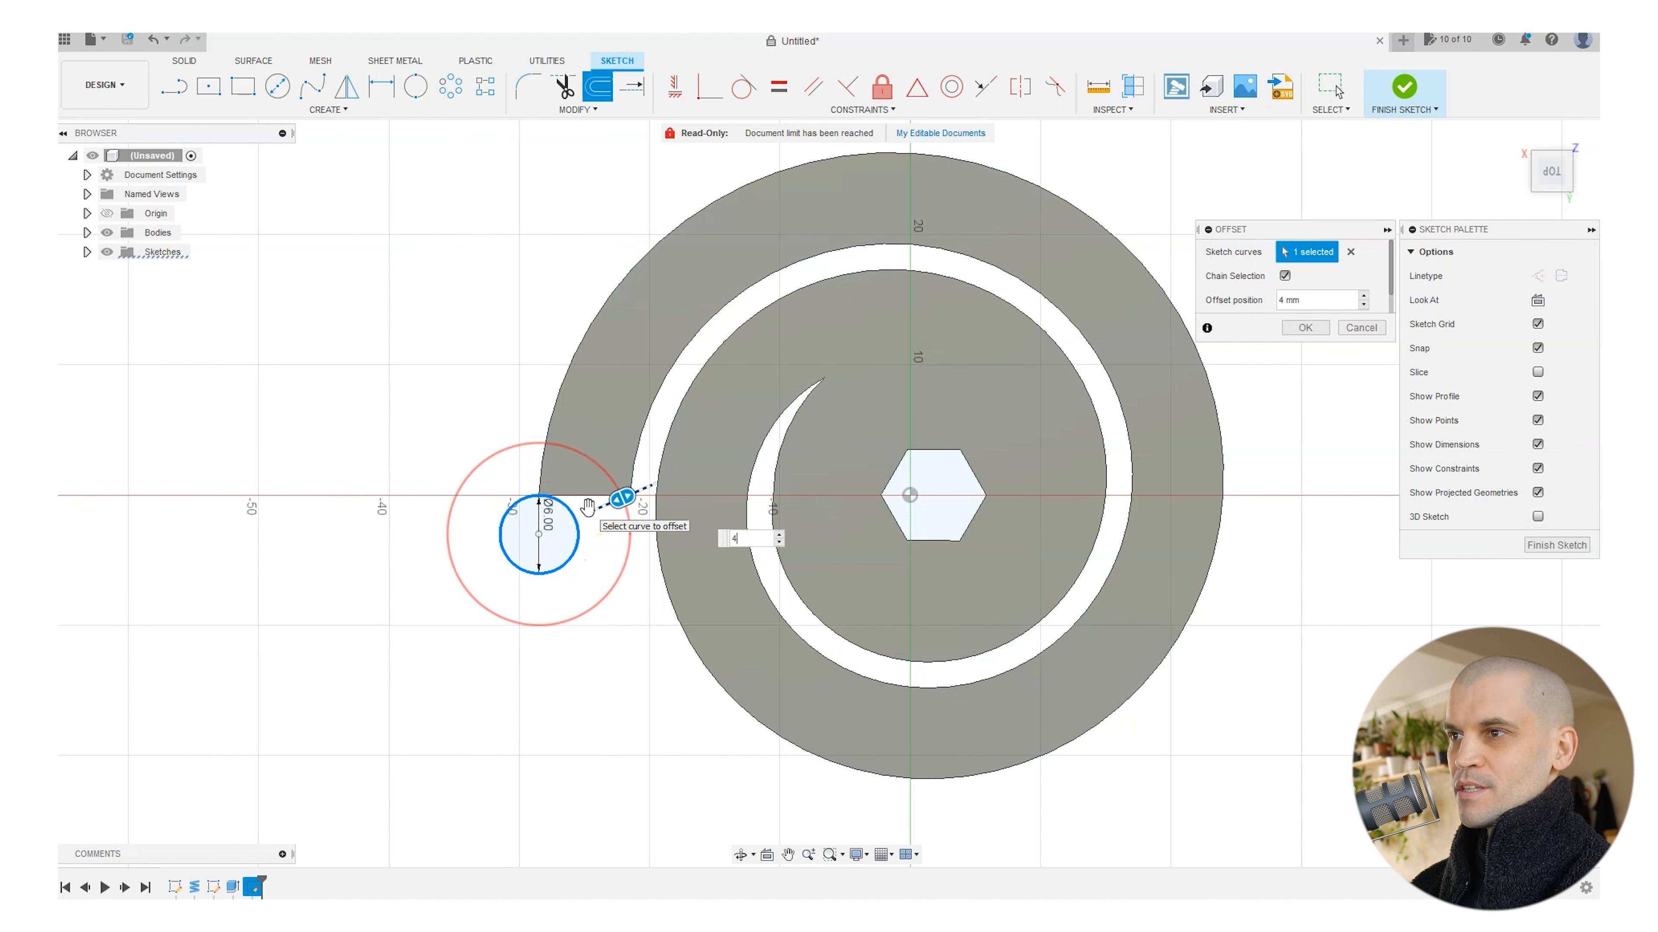
click(1306, 328)
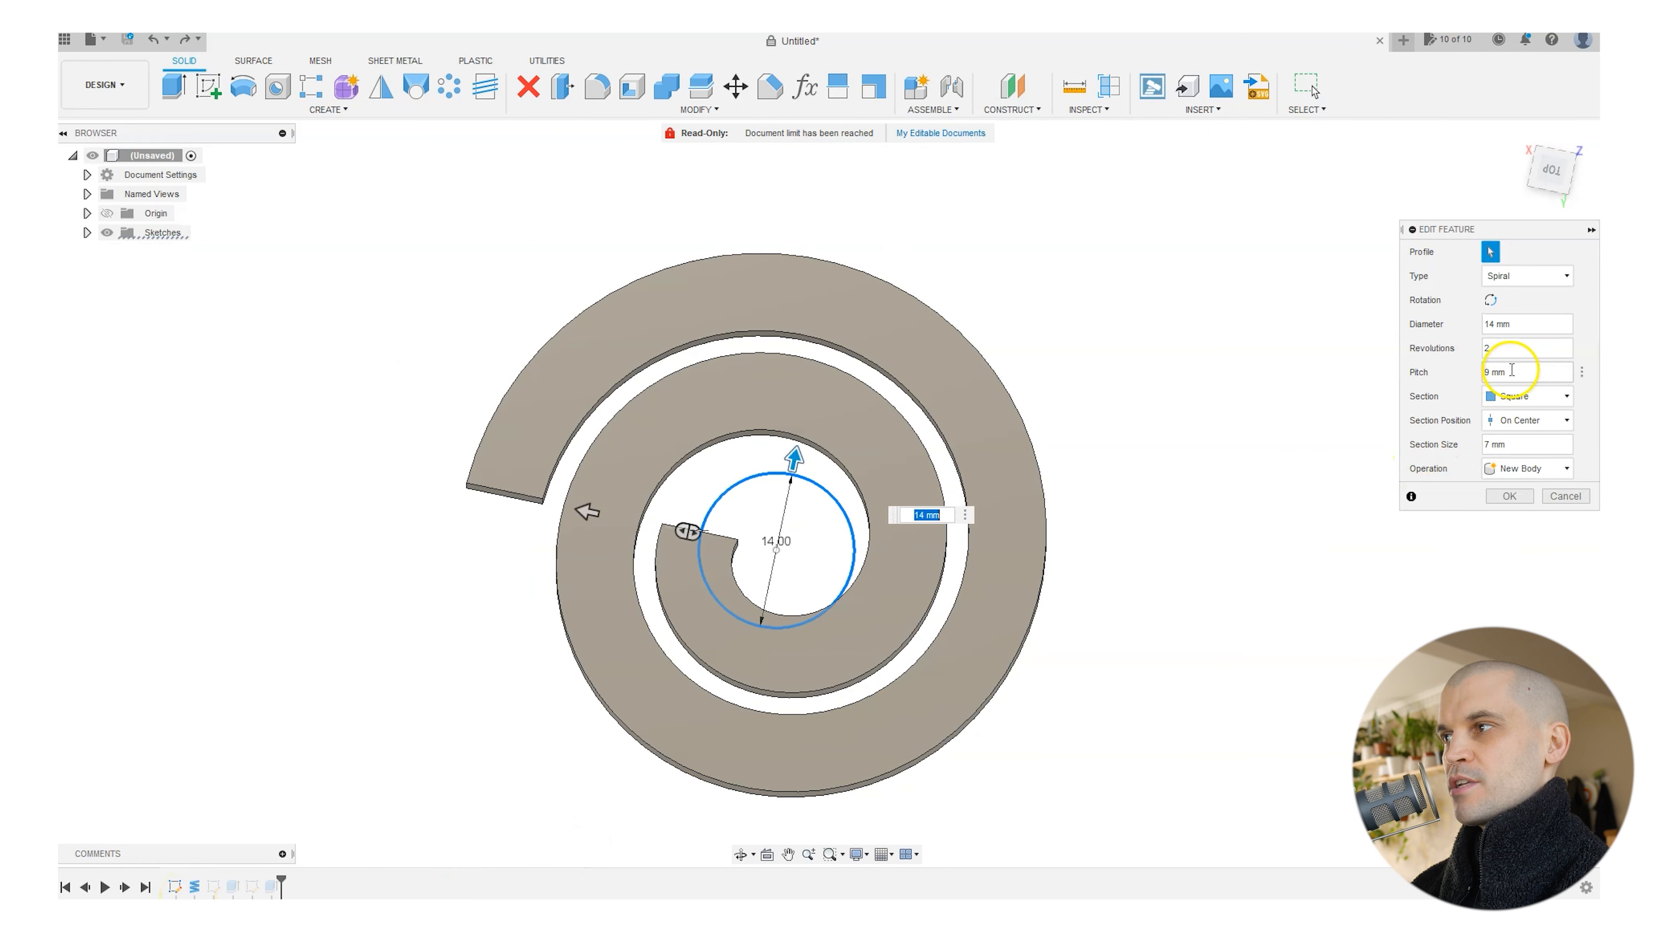
Edit the coil feature to 4 revolutions so the spring reaches the bolt-hole tab.
click(1527, 348)
text(4)
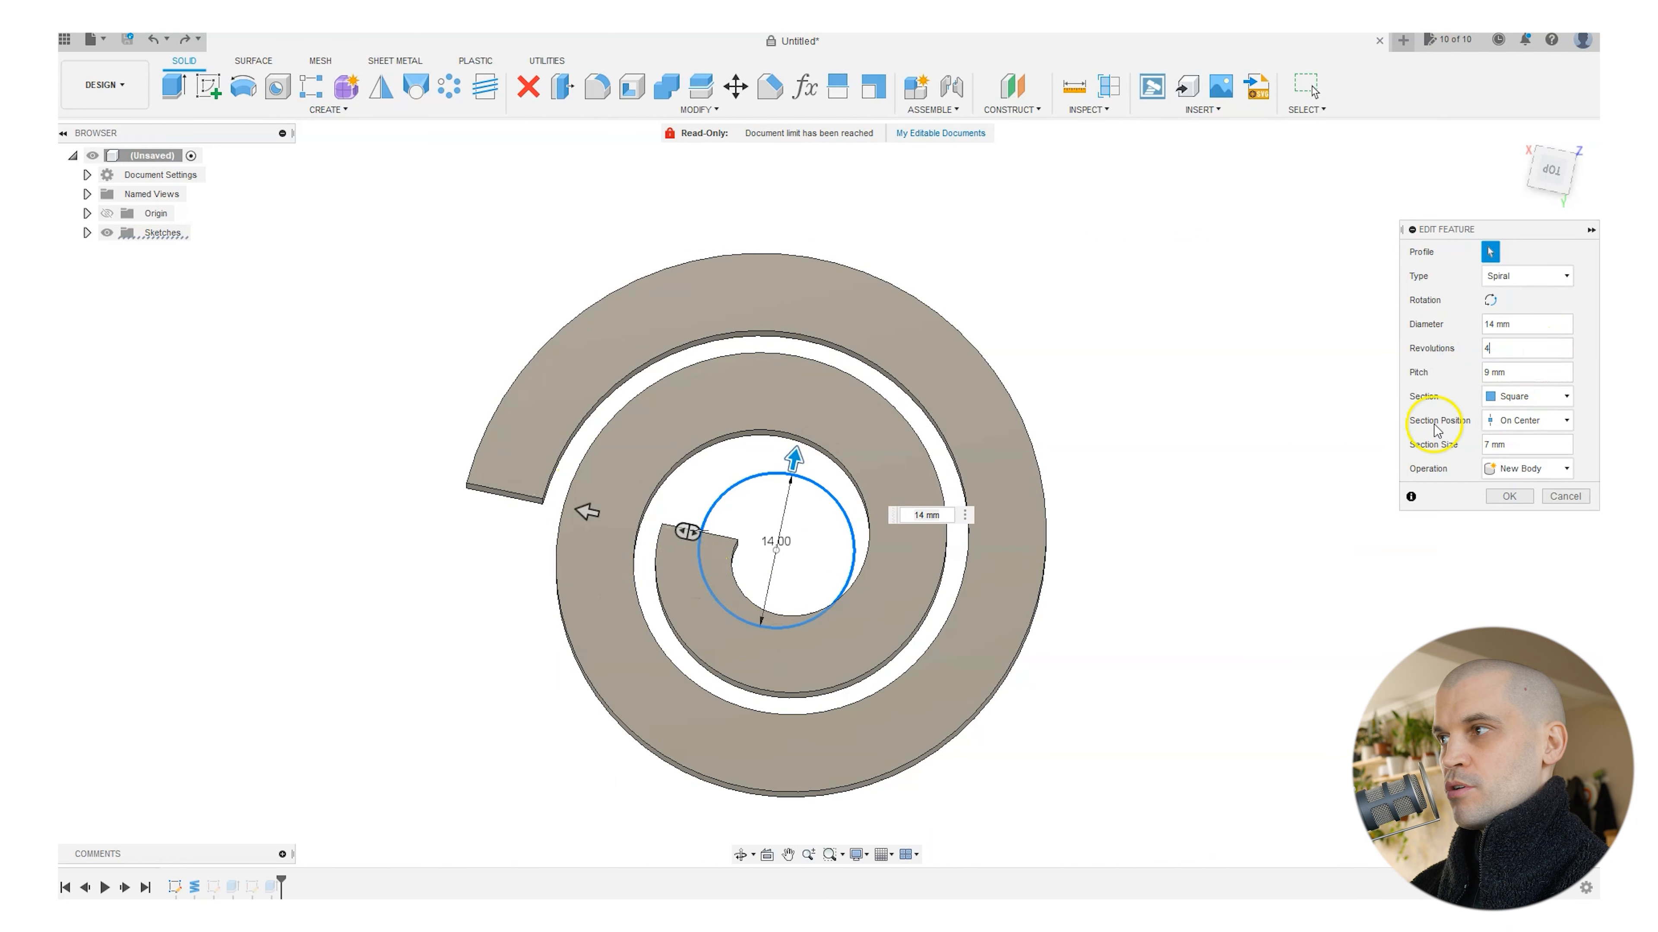
click(1509, 495)
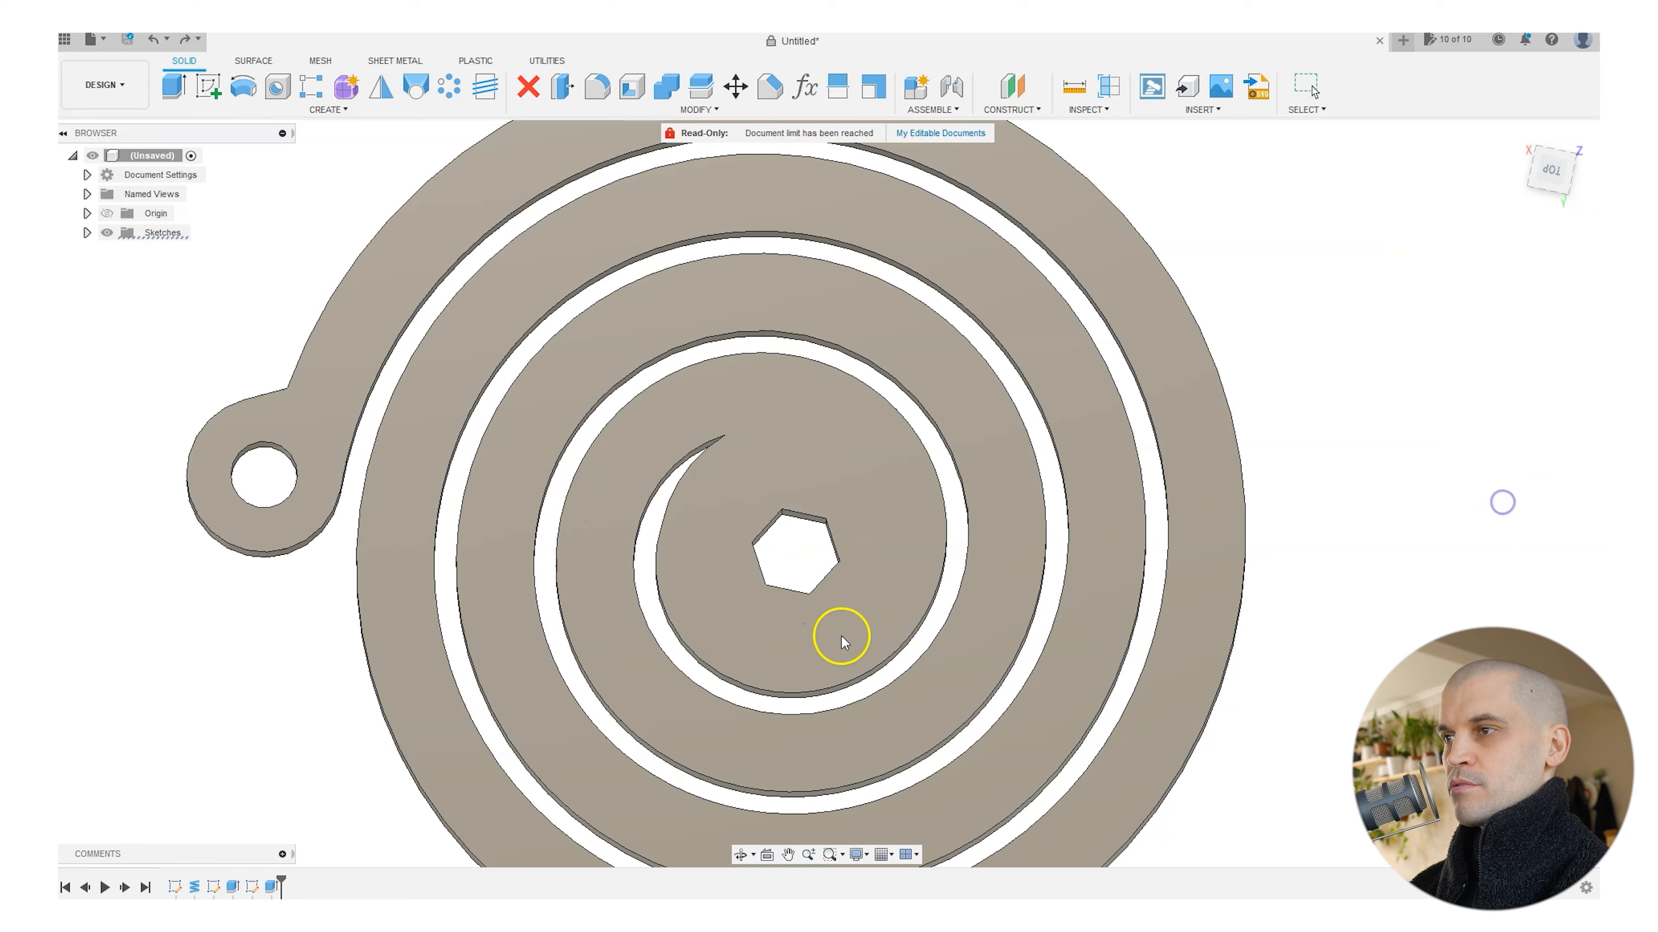